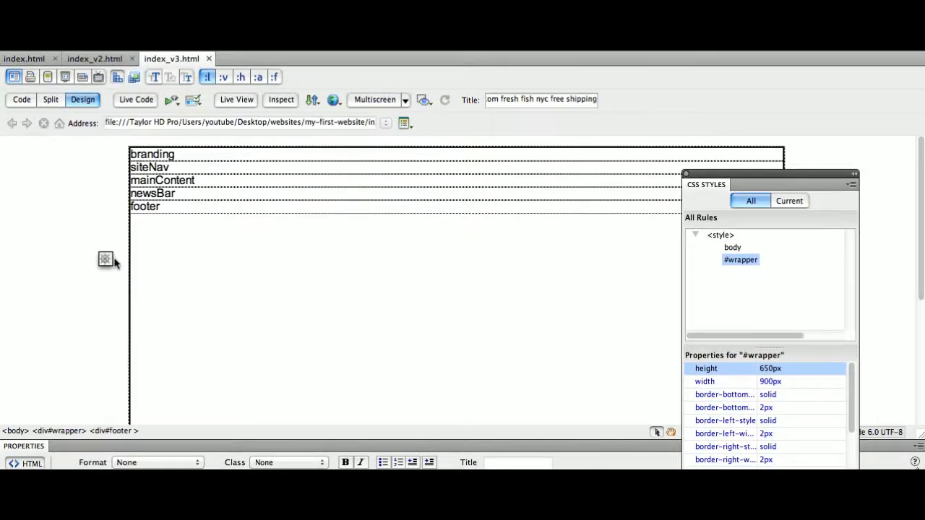
# Step: Save the page as a new copy named index_v4.html
pyautogui.click(162, 206)
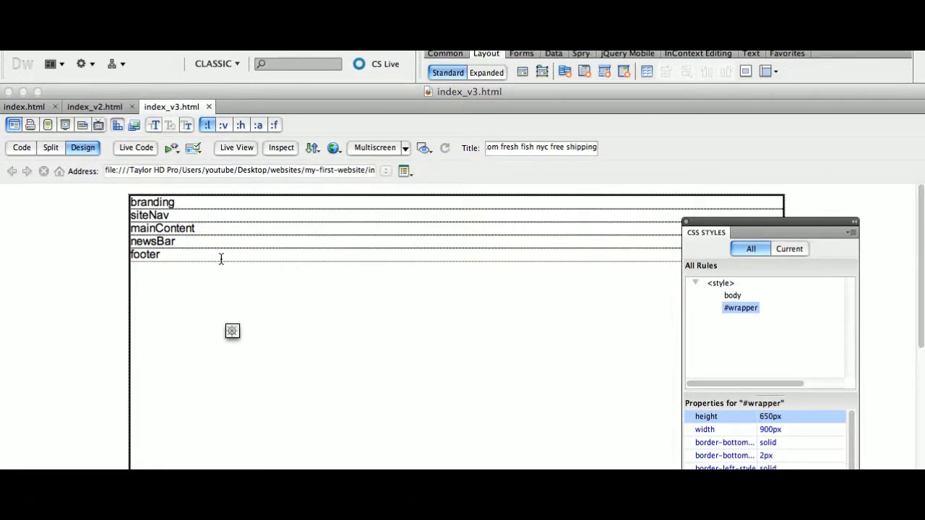
pyautogui.click(162, 254)
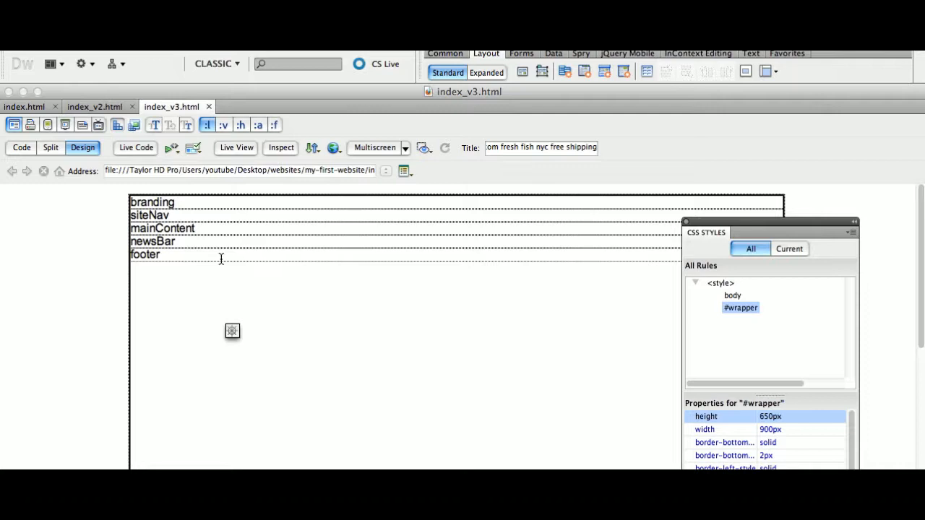
pyautogui.click(164, 255)
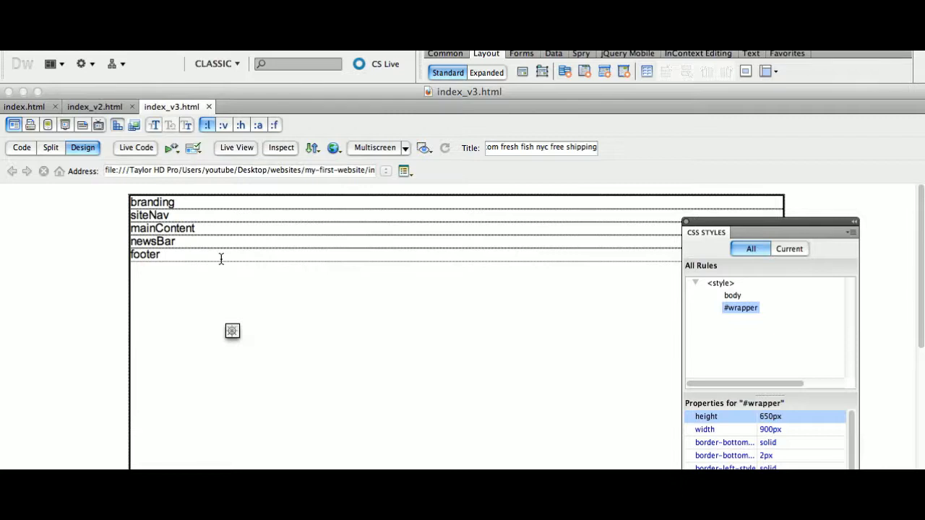
pyautogui.click(130, 57)
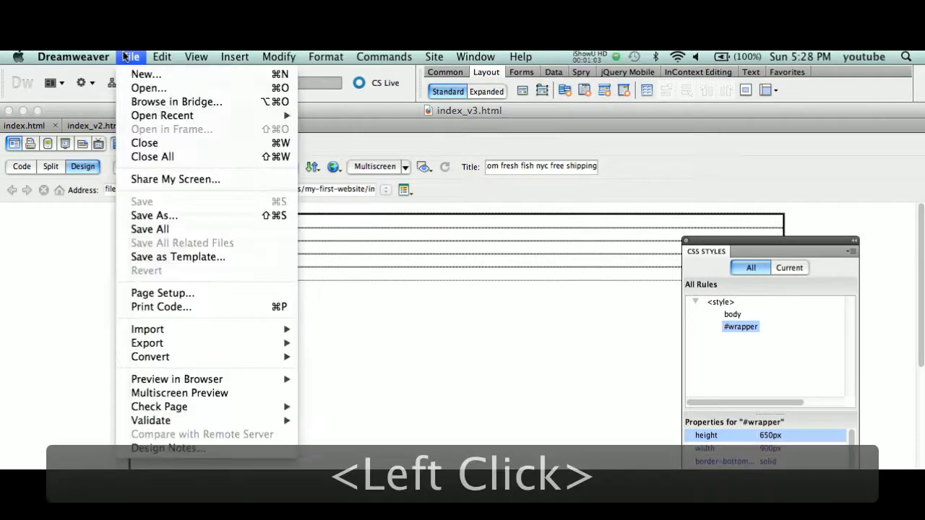
pyautogui.click(154, 216)
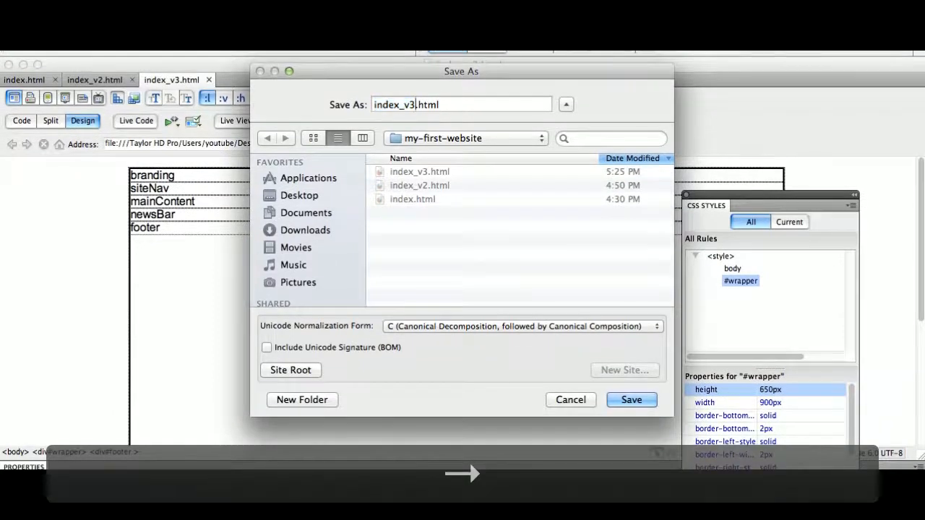
pyautogui.press('Backspace')
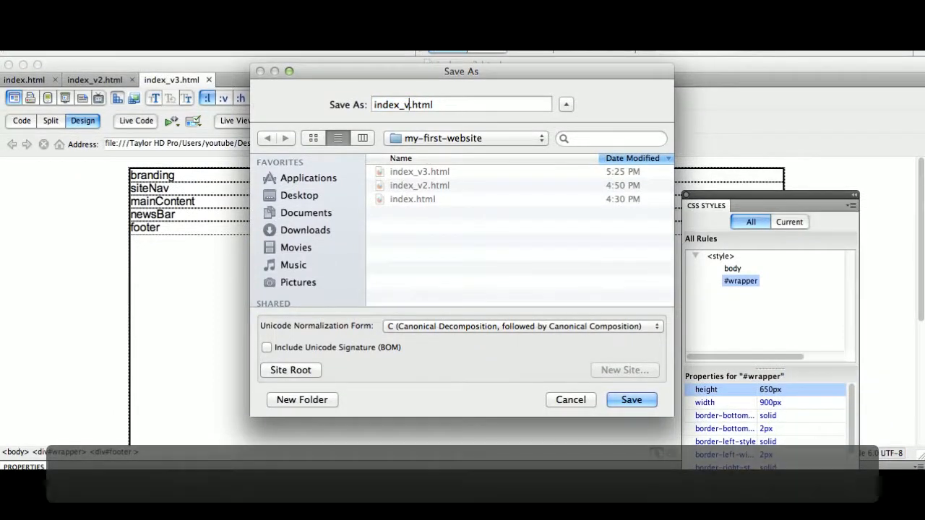
pyautogui.click(631, 400)
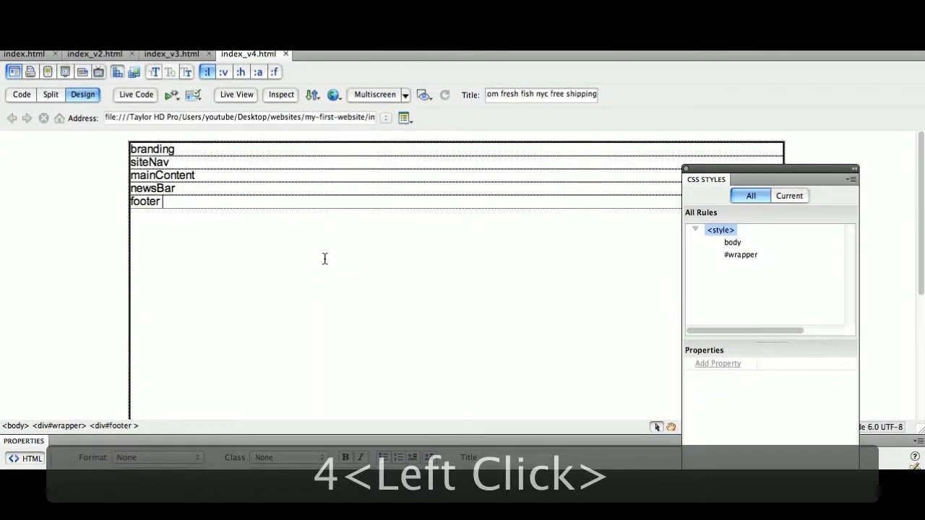
pyautogui.click(317, 259)
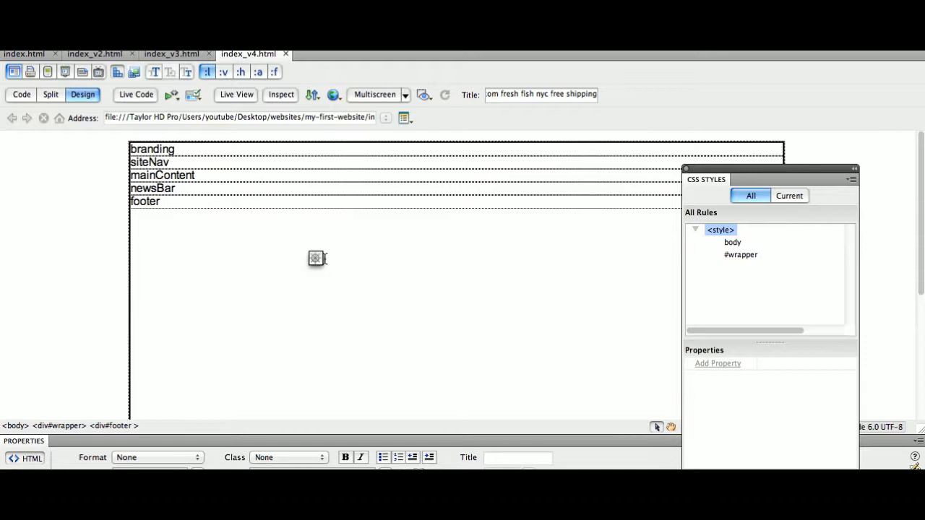
pyautogui.click(162, 201)
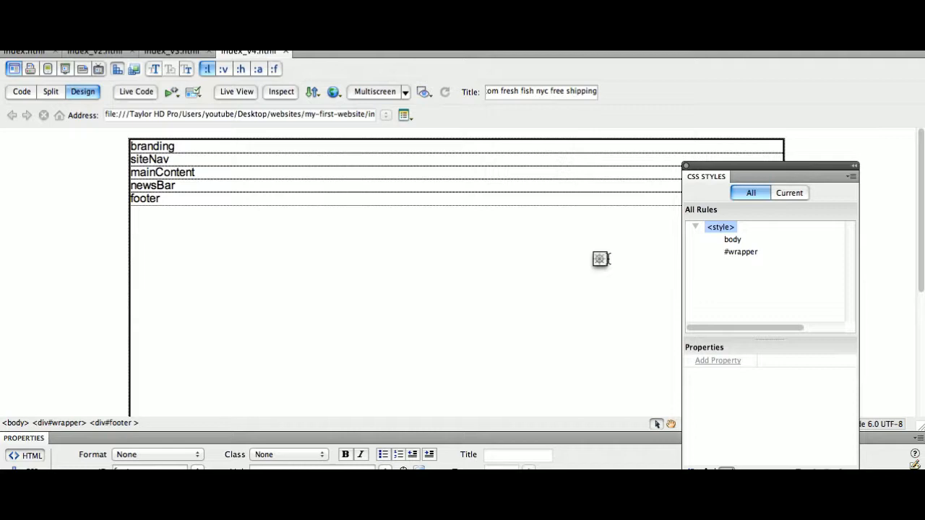
pyautogui.click(162, 198)
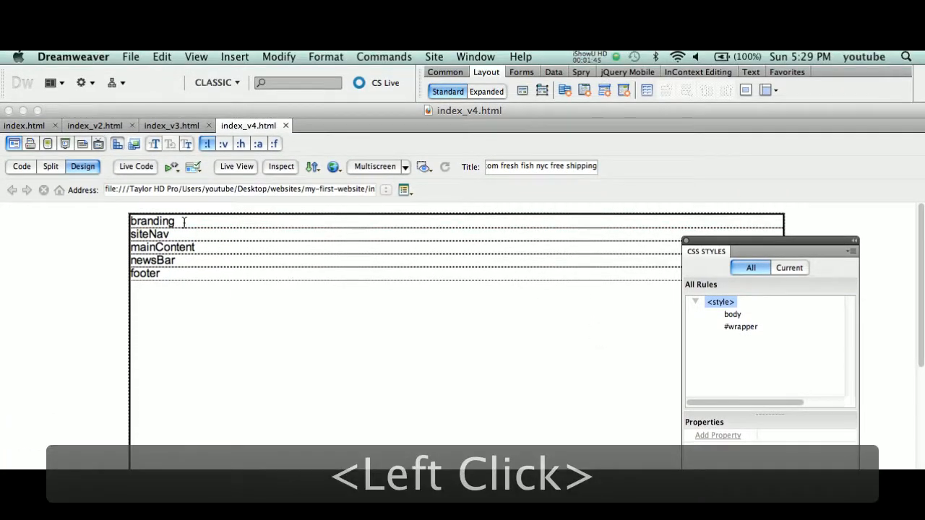
# Step: Create a new #branding CSS rule from the branding div, dropping #wrapper from the selector
pyautogui.click(152, 222)
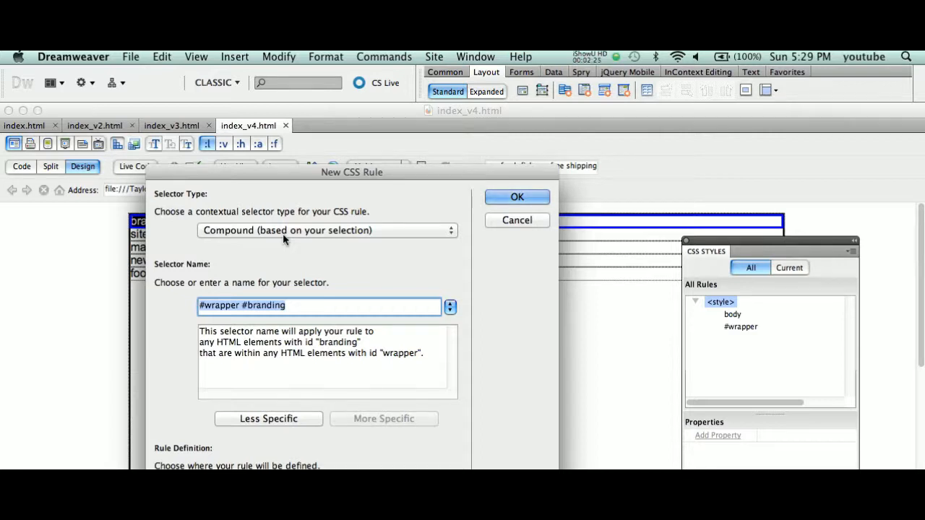
pyautogui.click(268, 419)
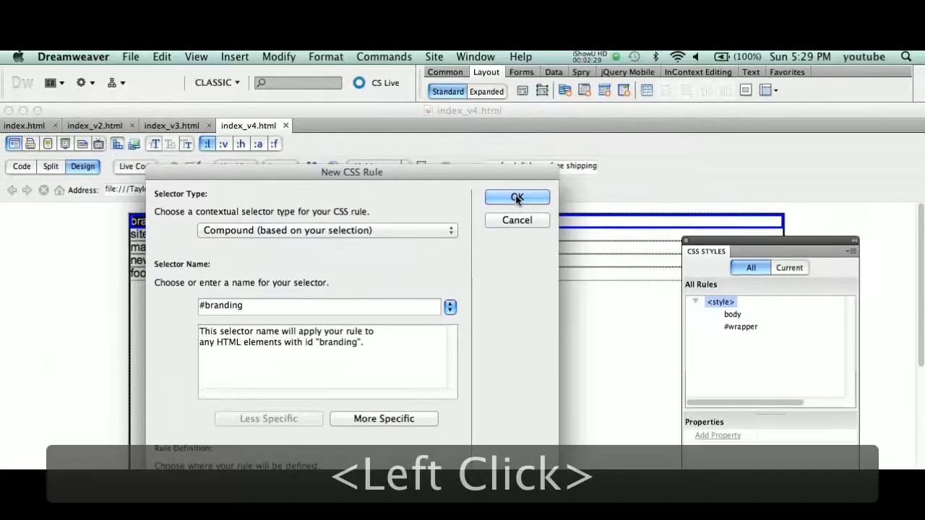
pyautogui.click(516, 197)
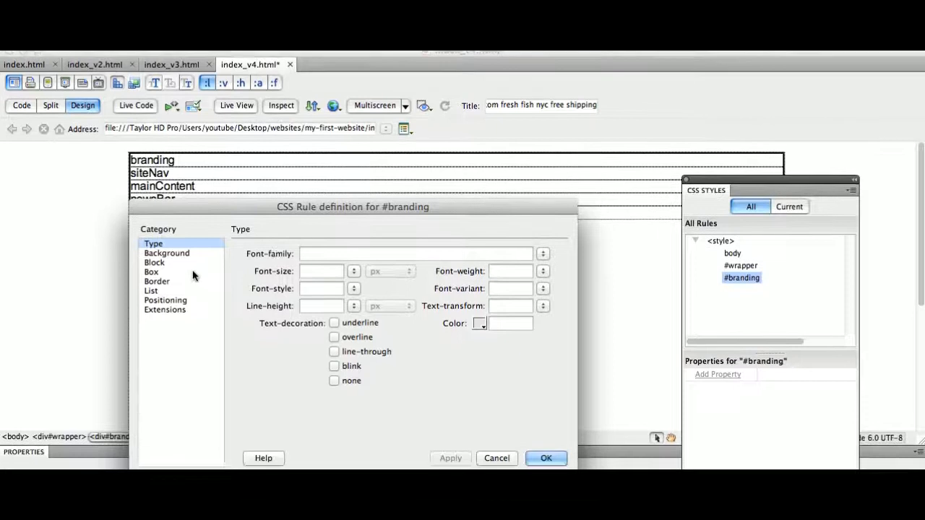
# Step: Set a 150px Box height on the #branding rule and apply it
pyautogui.click(152, 262)
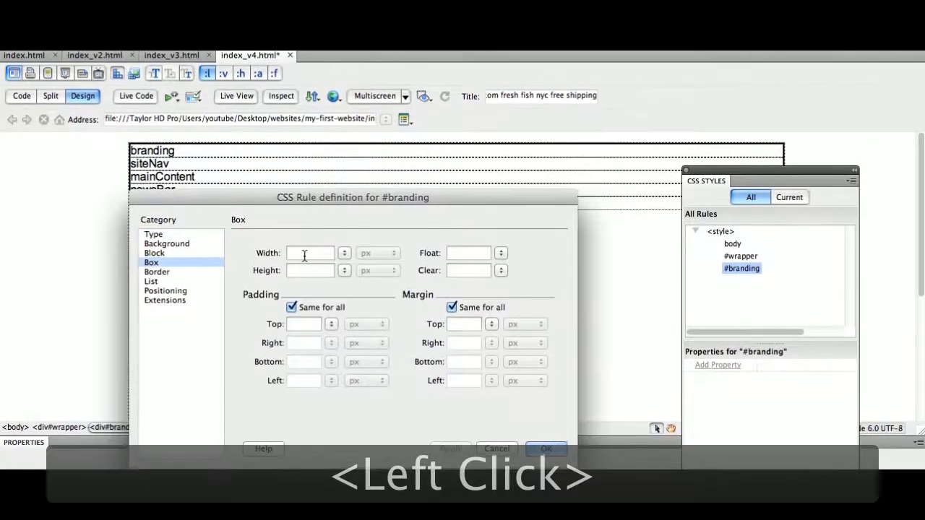
pyautogui.click(309, 255)
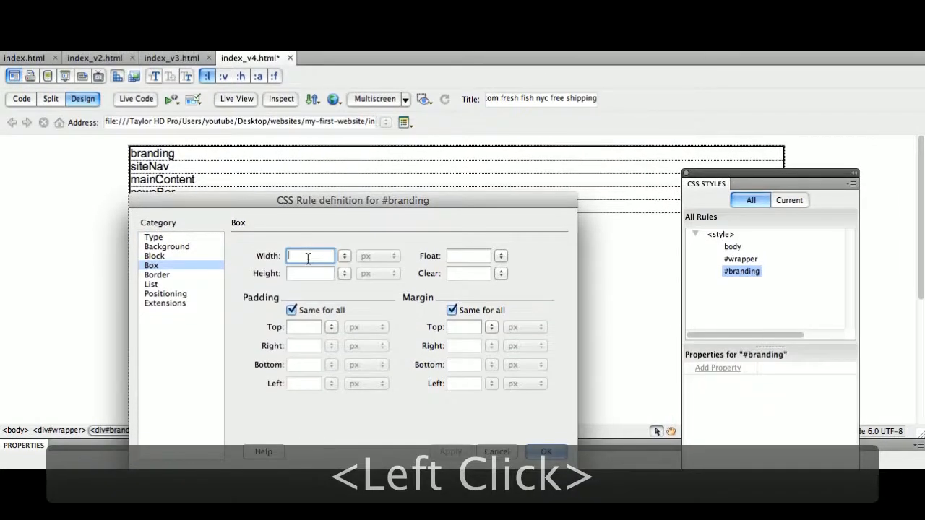
pyautogui.click(309, 256)
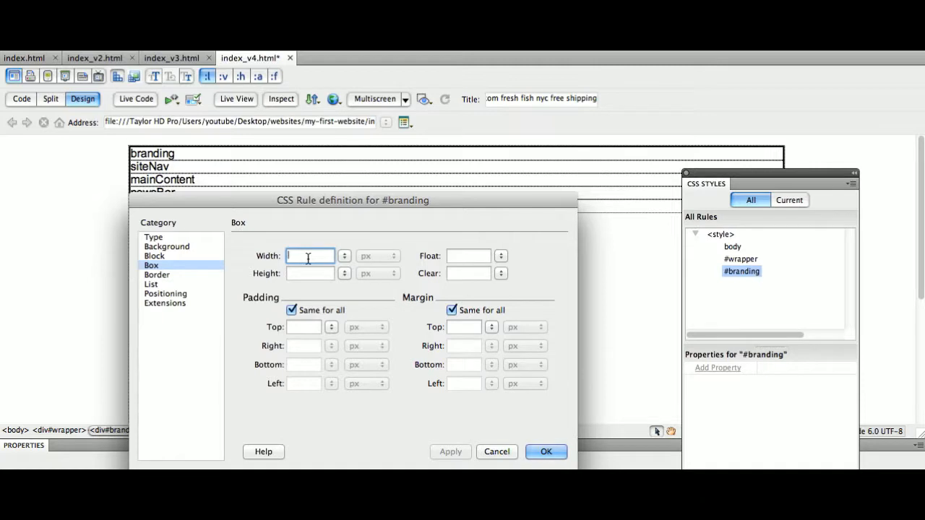
pyautogui.click(311, 274)
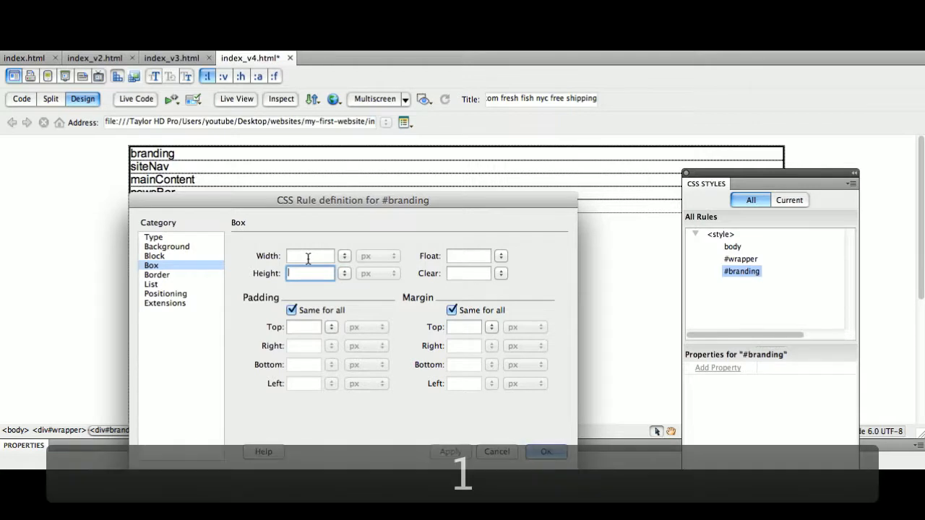
pyautogui.write('150')
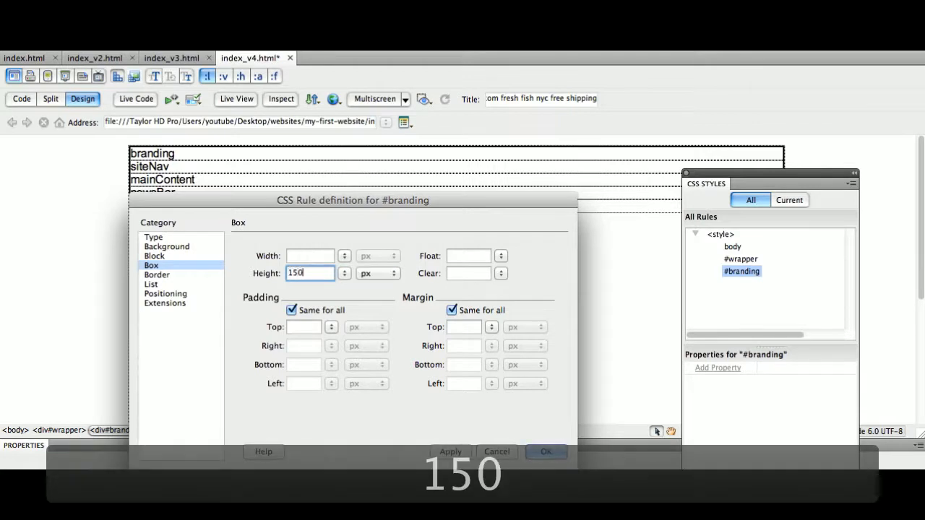
pyautogui.click(450, 361)
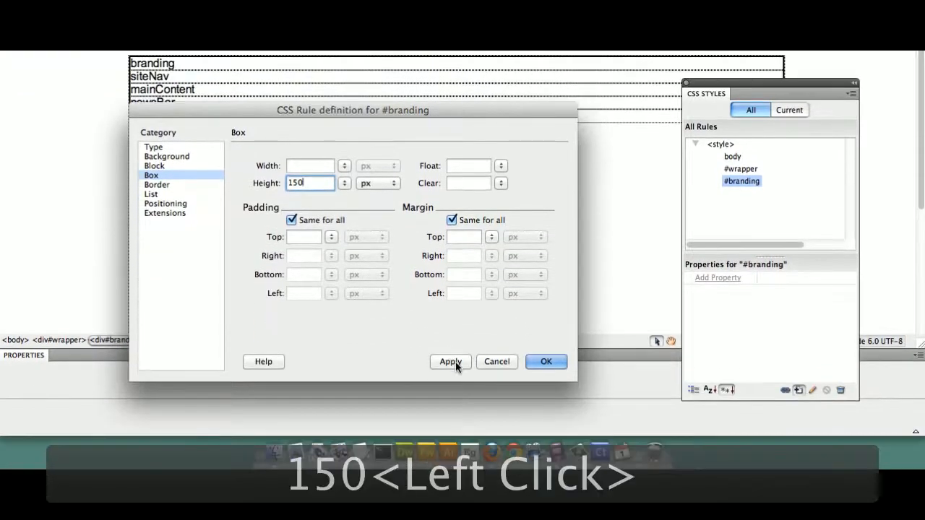
pyautogui.click(450, 361)
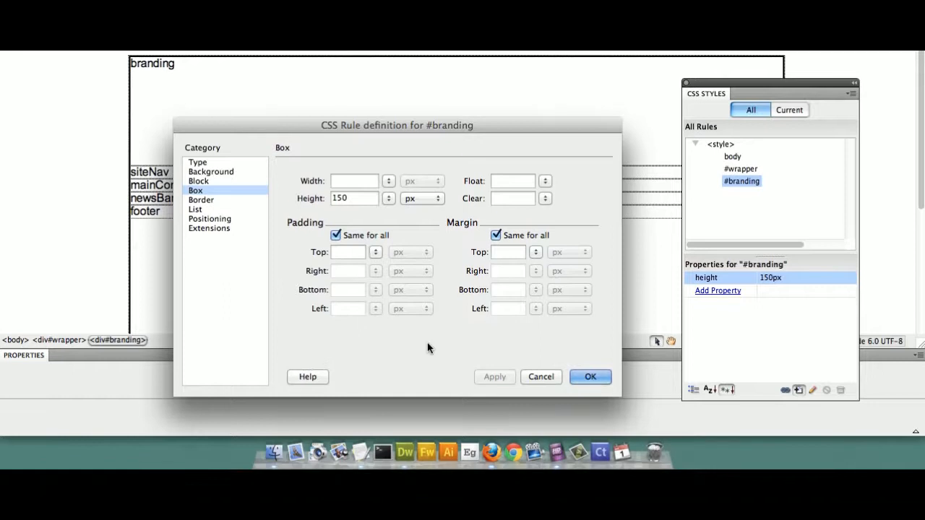
# Step: Apply 10px padding on all sides of #branding and change its height from 150px to 130px
pyautogui.click(348, 255)
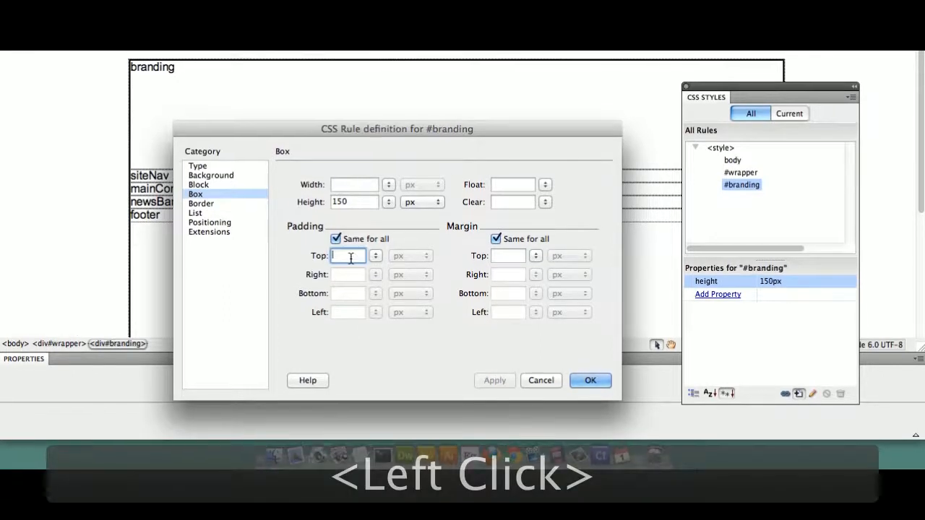
pyautogui.write('10')
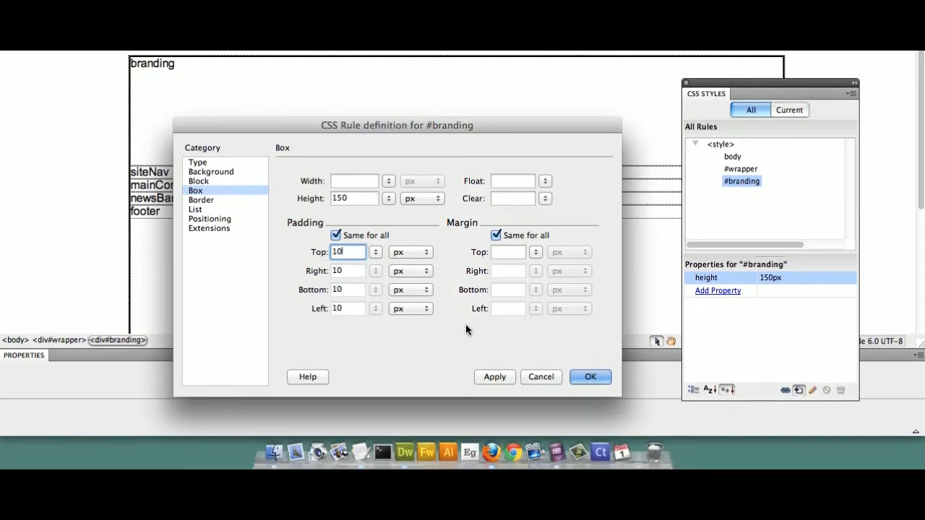
pyautogui.click(494, 376)
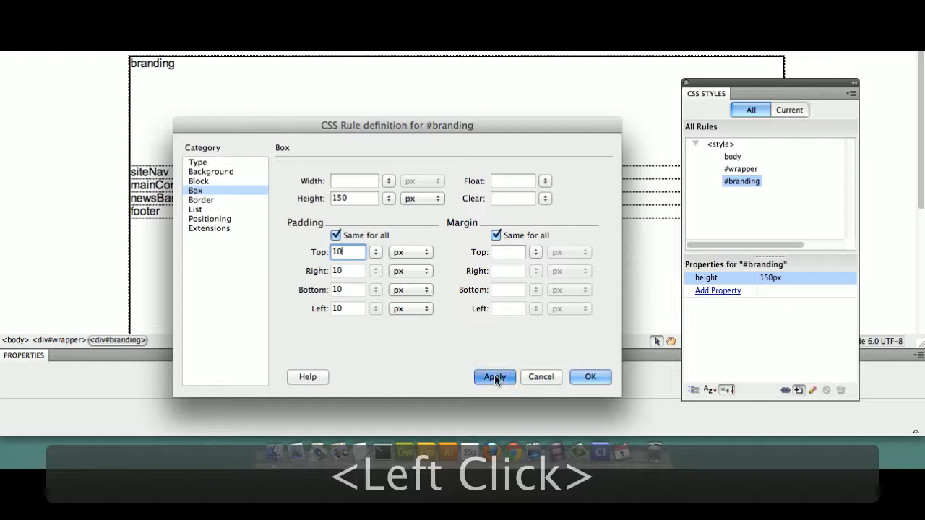
pyautogui.click(495, 376)
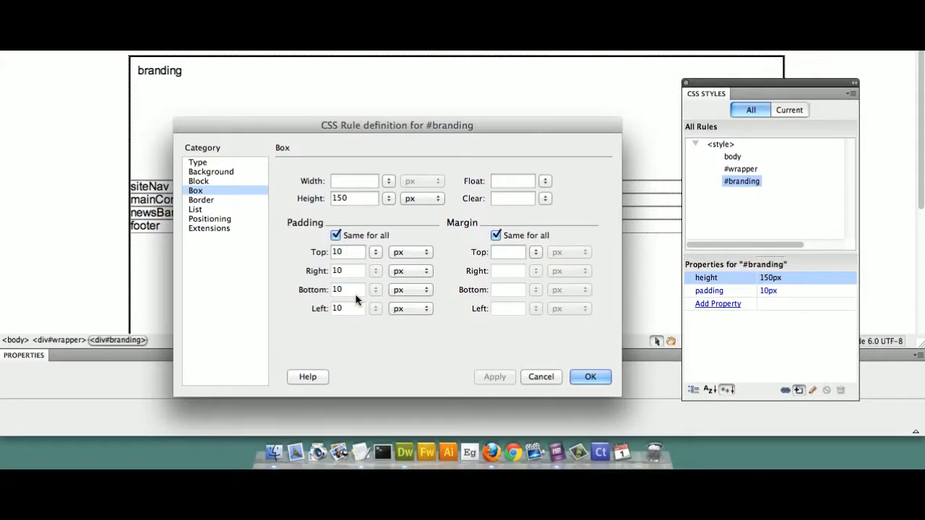
pyautogui.moveTo(355, 287)
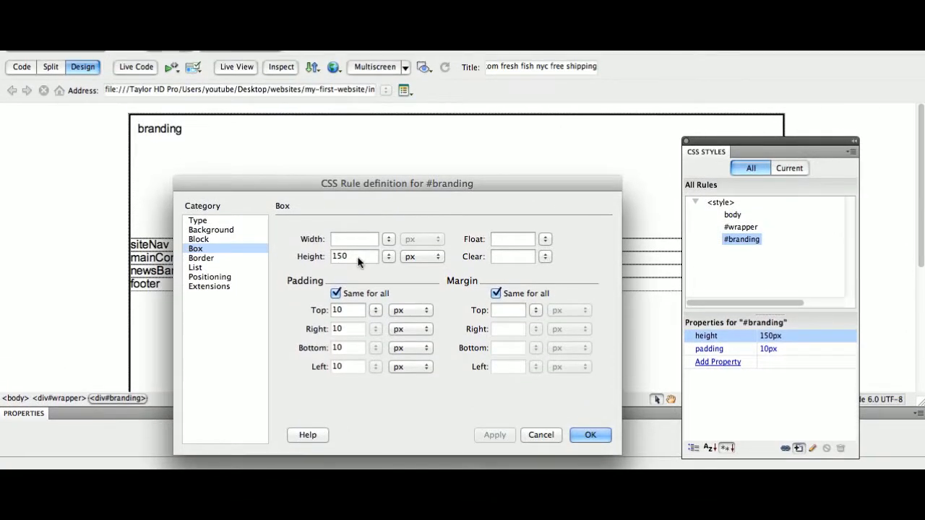
pyautogui.click(354, 258)
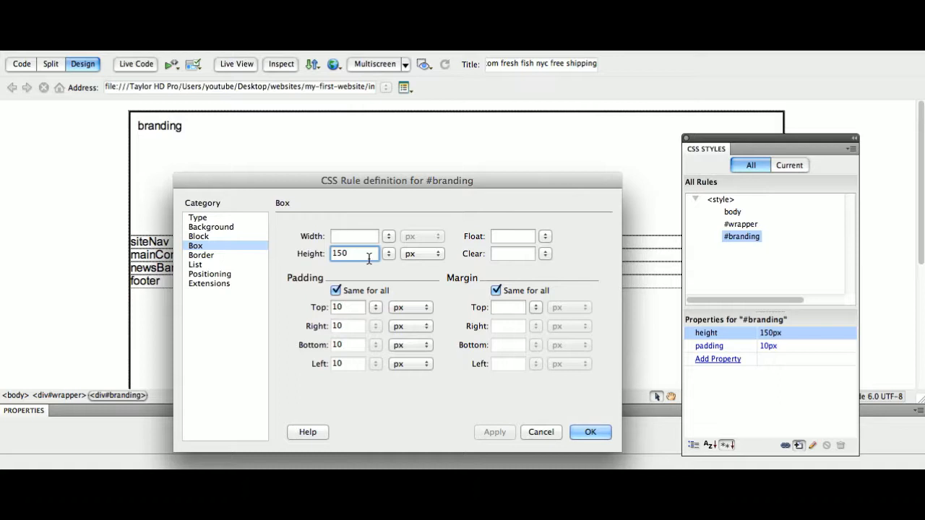
pyautogui.write('-2')
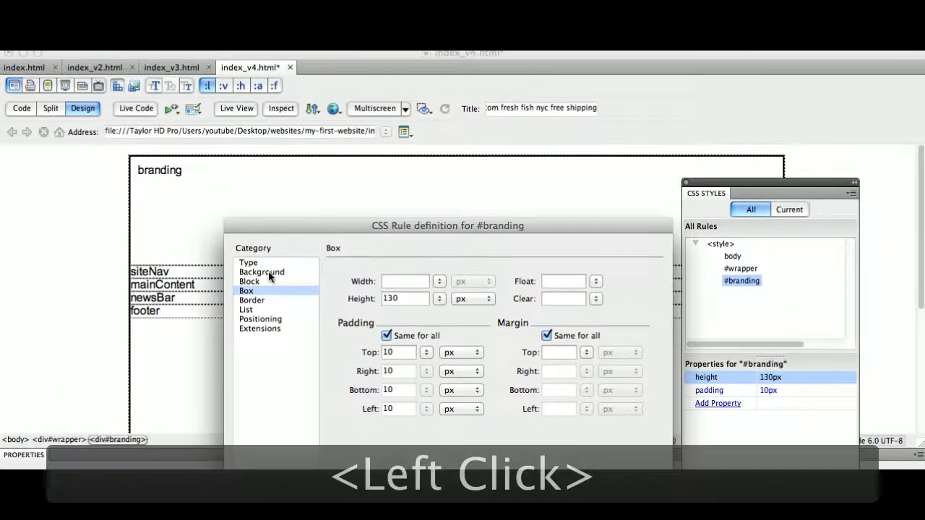
# Step: Apply an orange #F90 background colour to the #branding rule
pyautogui.click(262, 273)
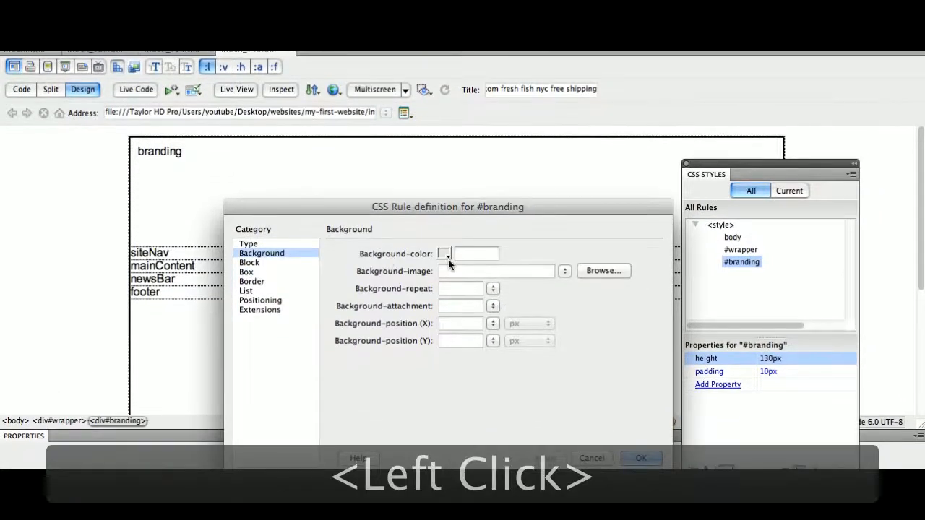
pyautogui.click(444, 253)
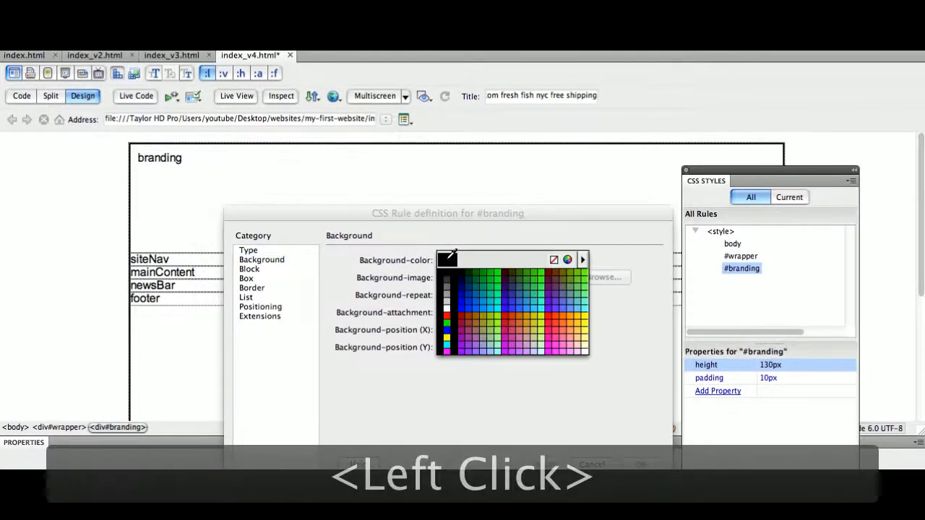
pyautogui.click(573, 260)
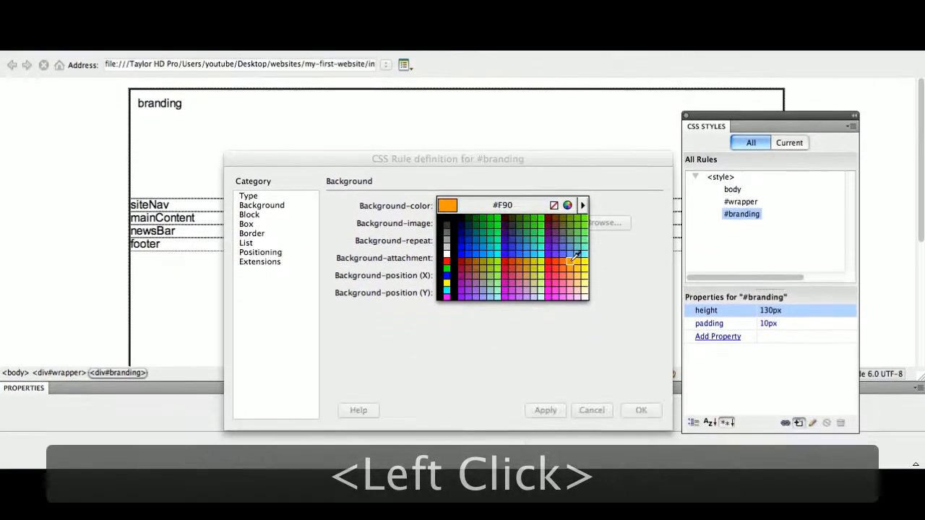
pyautogui.click(574, 260)
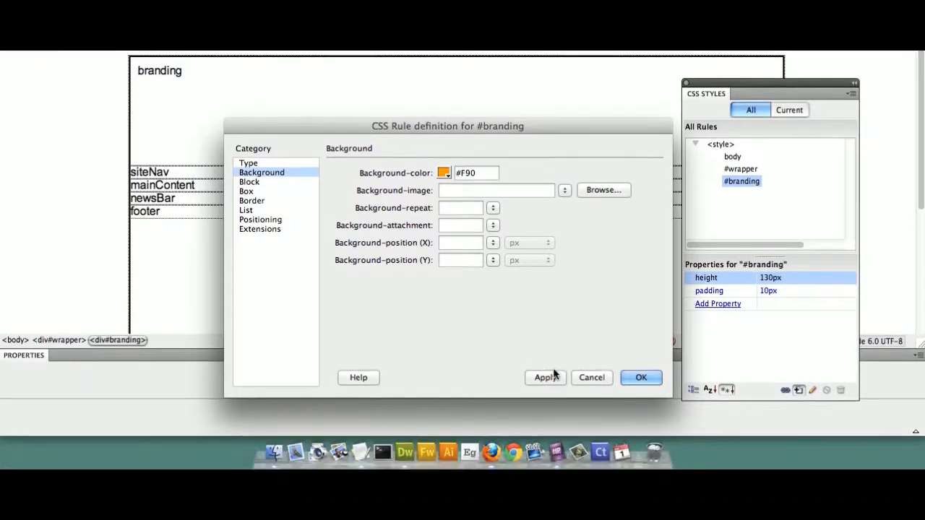
pyautogui.click(543, 377)
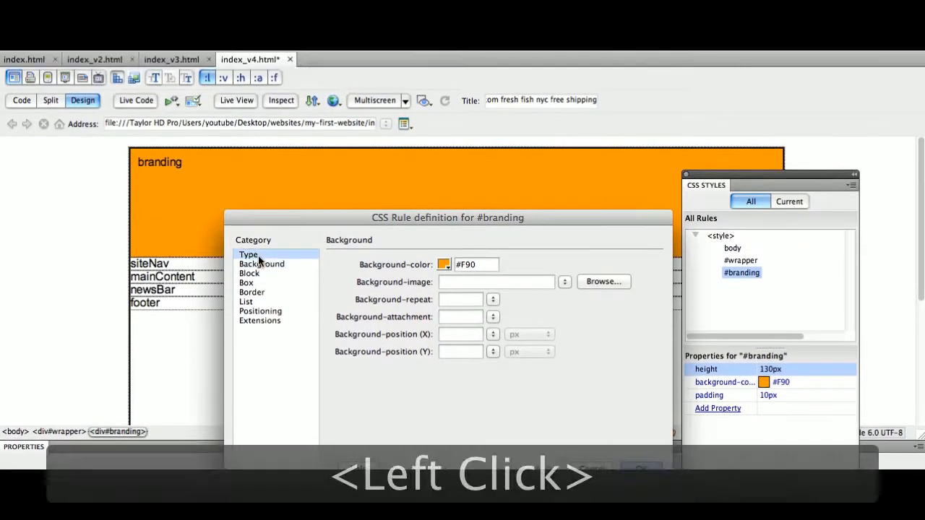
# Step: Set the #branding text colour to white #FFF, apply it and close the rule dialog
pyautogui.click(248, 255)
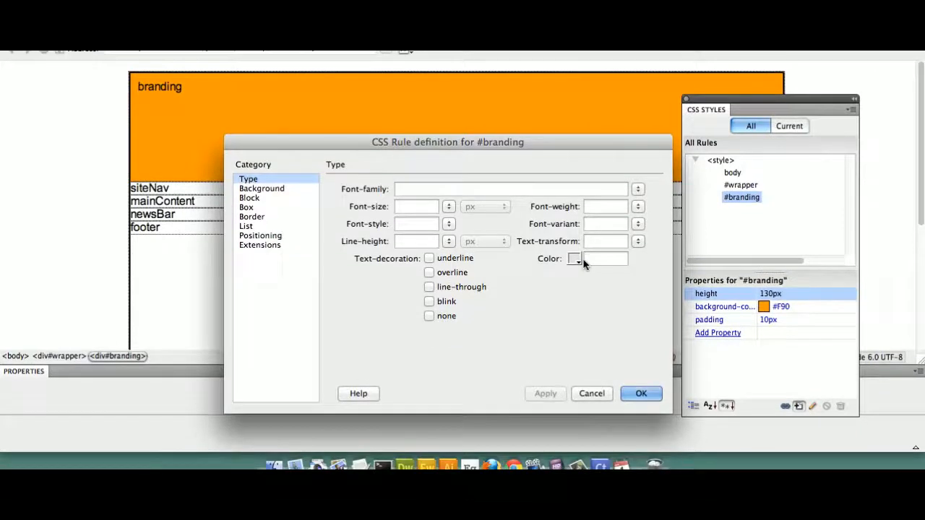
pyautogui.click(575, 259)
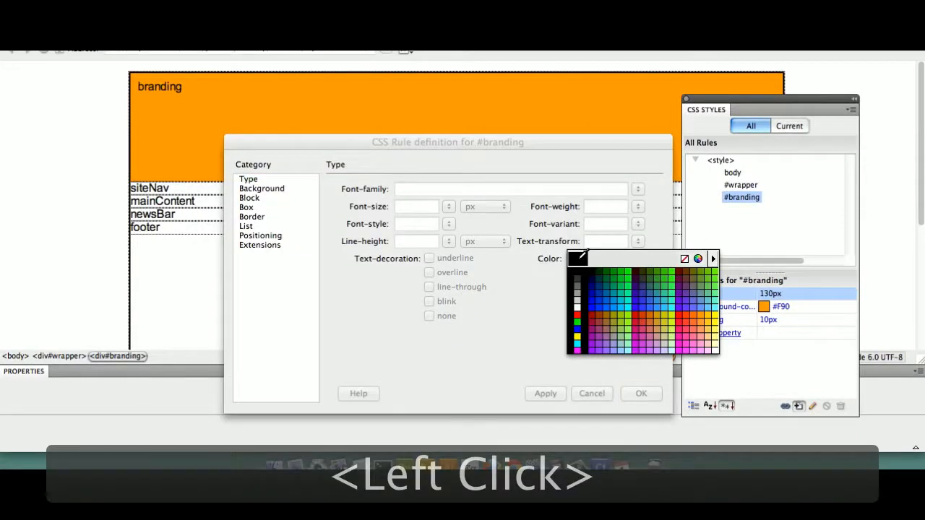
pyautogui.click(576, 275)
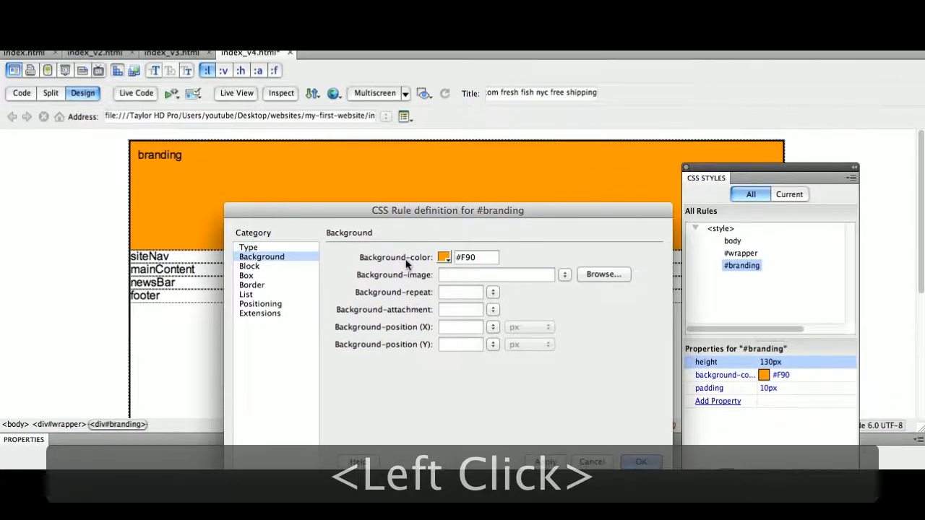
pyautogui.click(246, 263)
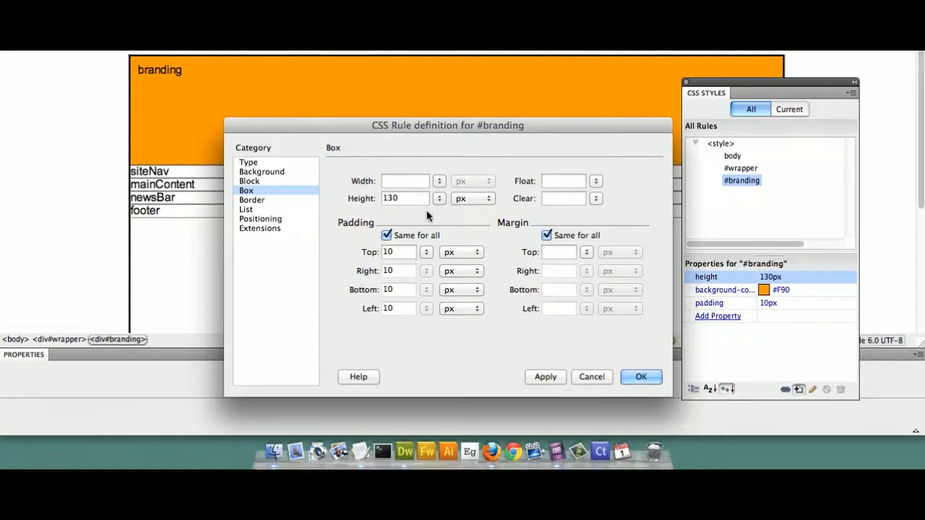
pyautogui.click(545, 377)
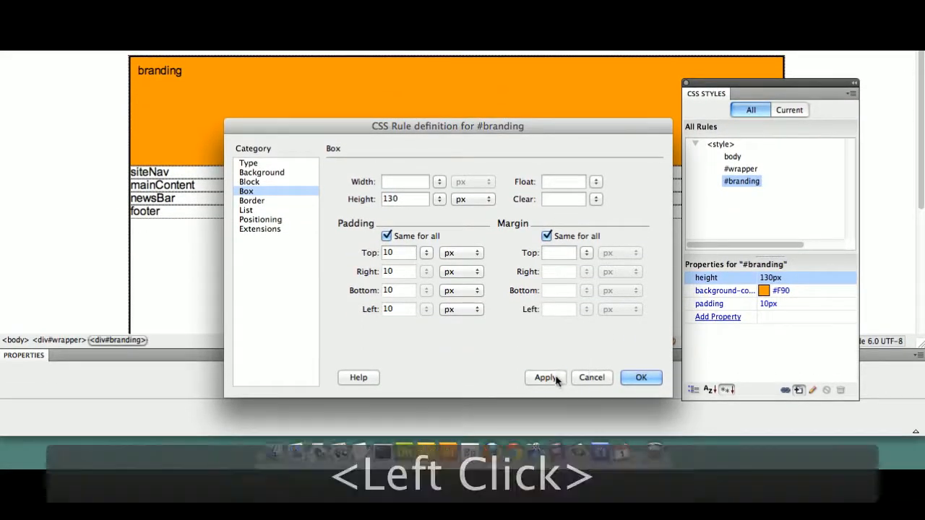
pyautogui.click(640, 377)
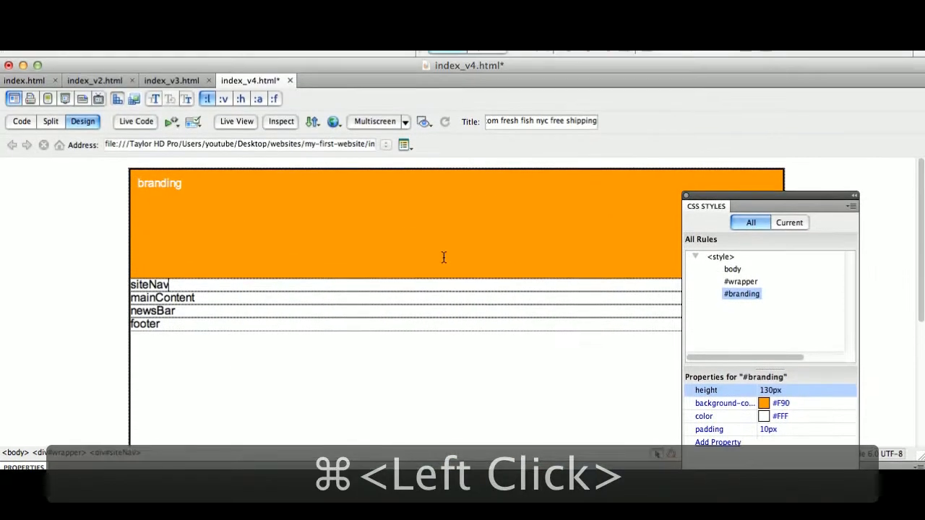
# Step: Save index_v4.html and place the cursor in the branding text
pyautogui.press('cmd+s')
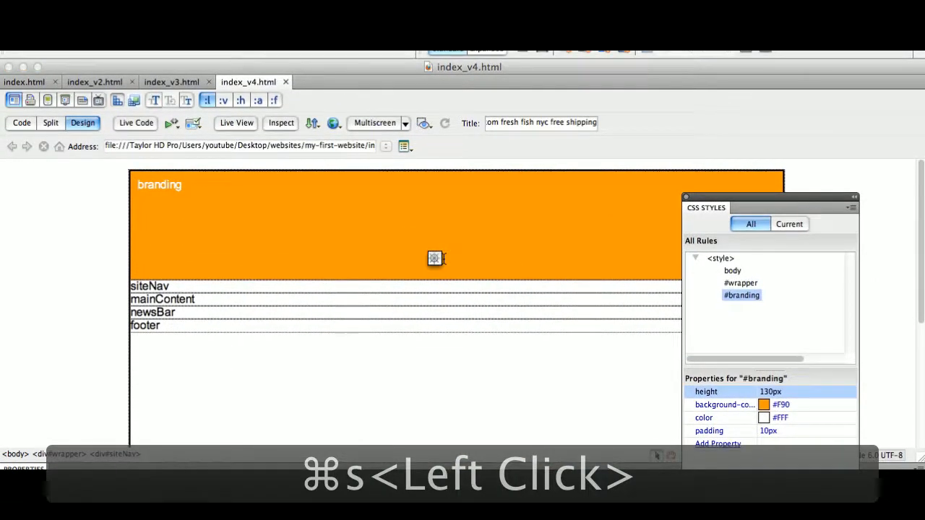
pyautogui.press('cmd+s')
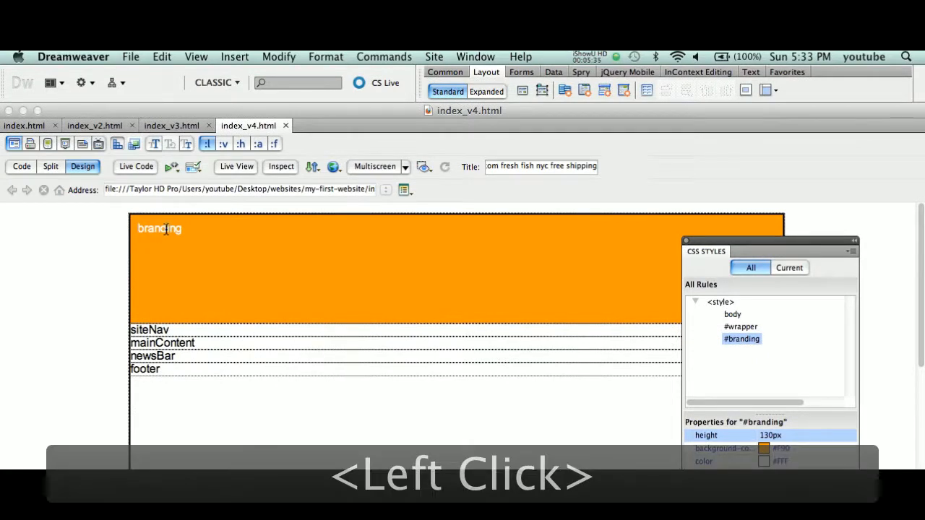
pyautogui.click(159, 228)
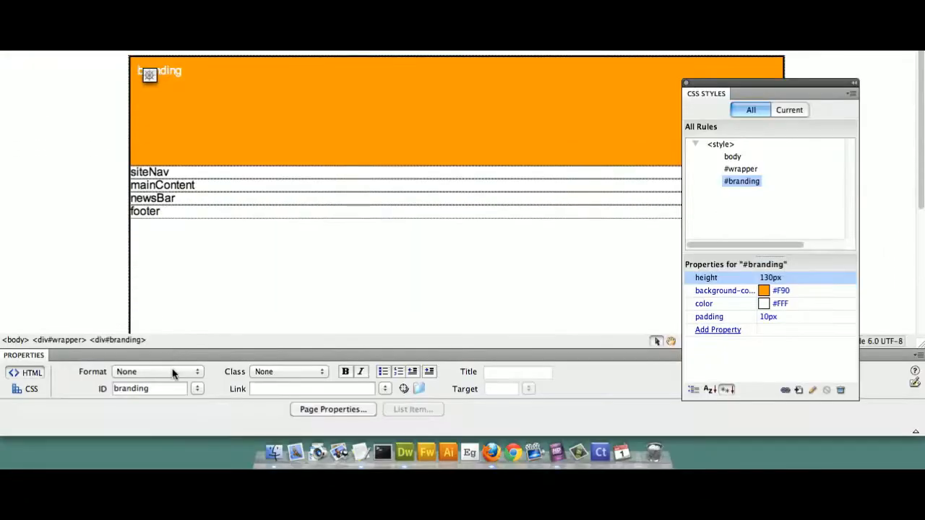
# Step: Format the branding text as Heading 1 and save index_v4.html
pyautogui.click(157, 371)
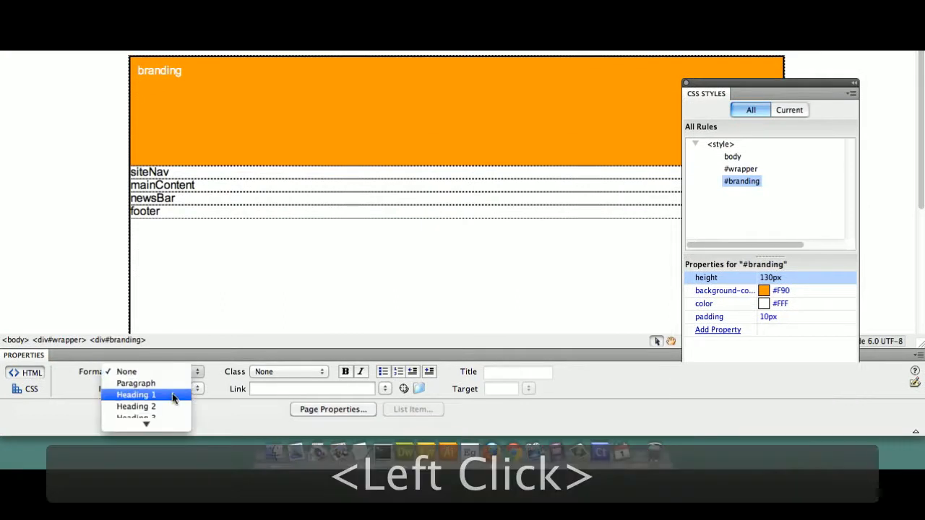
pyautogui.click(136, 394)
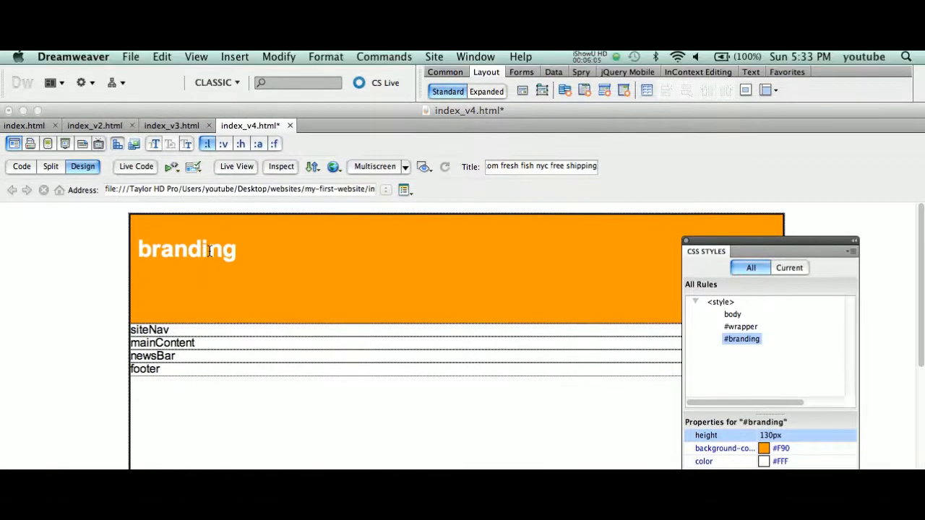
pyautogui.press('cmd+z')
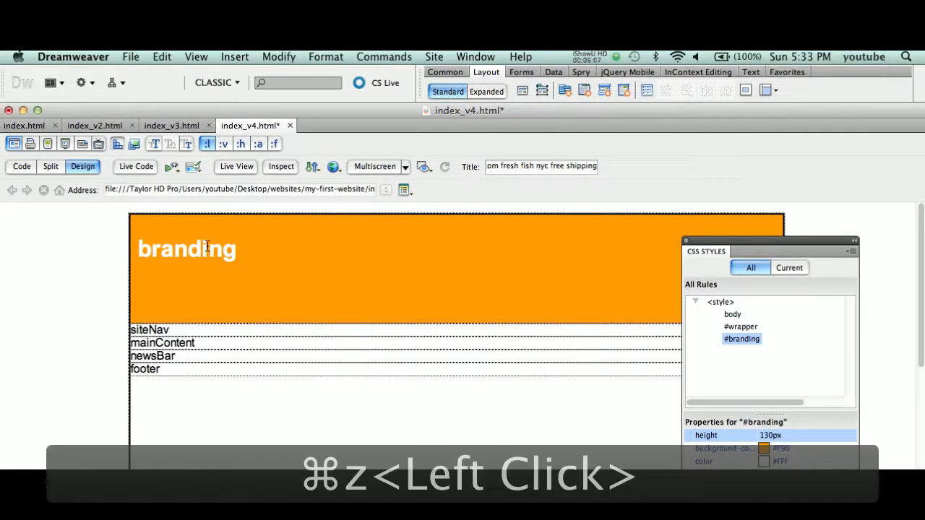
pyautogui.press('cmd+z')
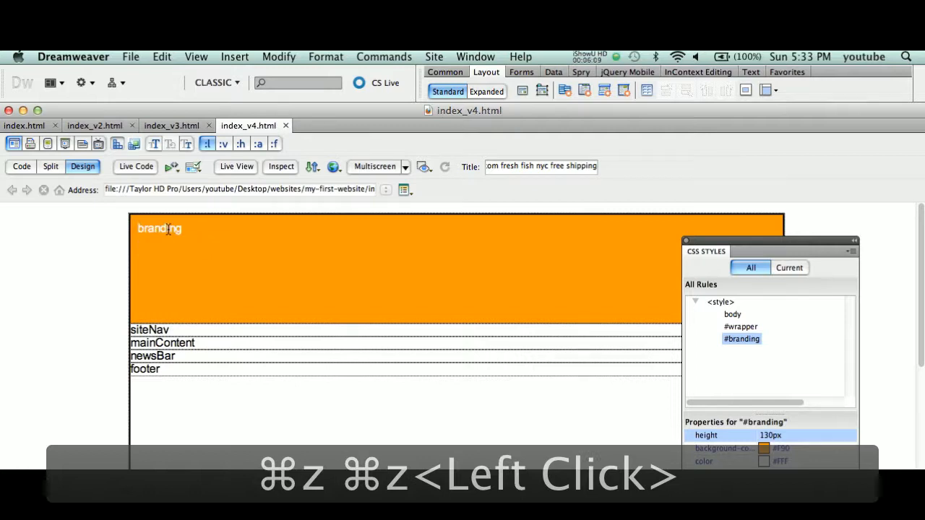
pyautogui.doubleClick(159, 229)
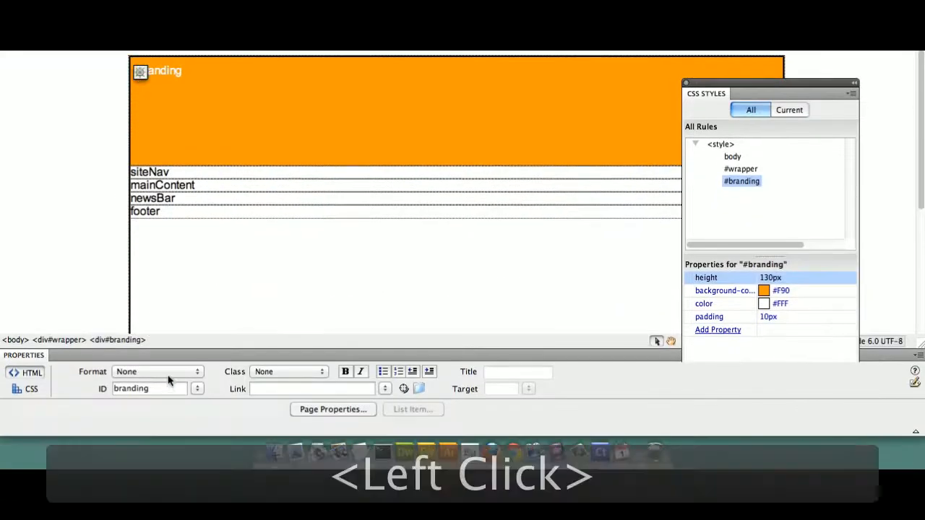
pyautogui.click(157, 372)
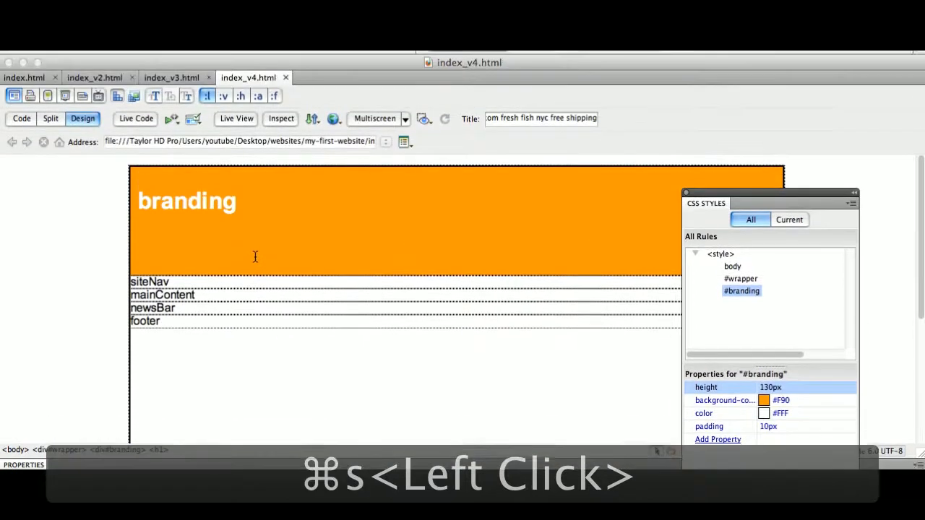
pyautogui.press('cmd+s')
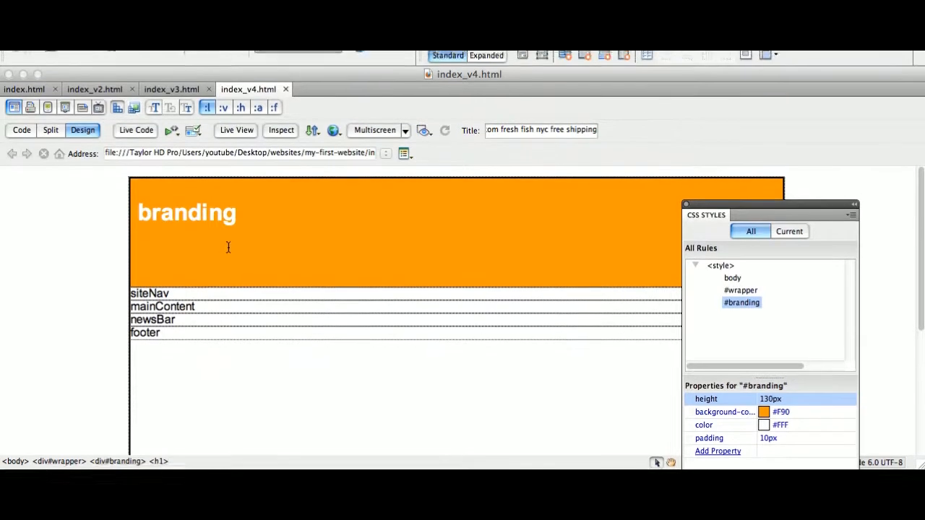
pyautogui.click(216, 249)
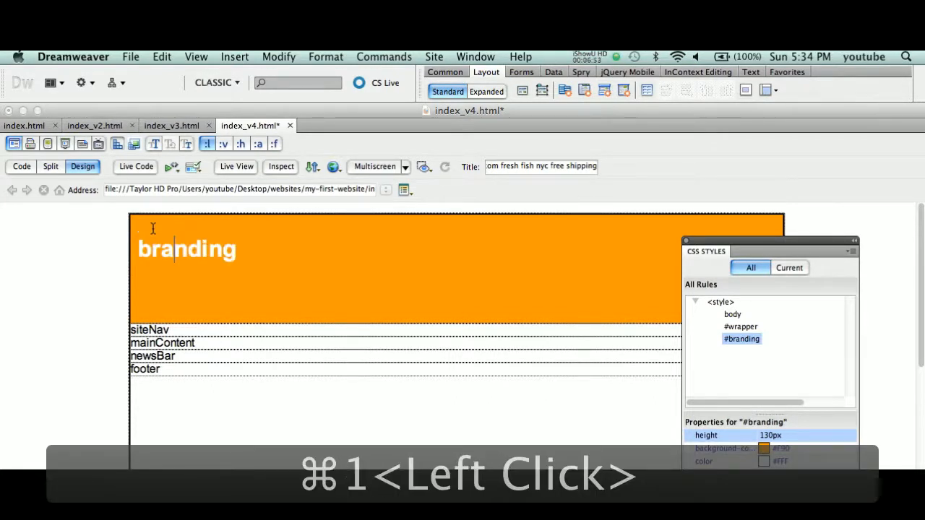
pyautogui.scroll(3)
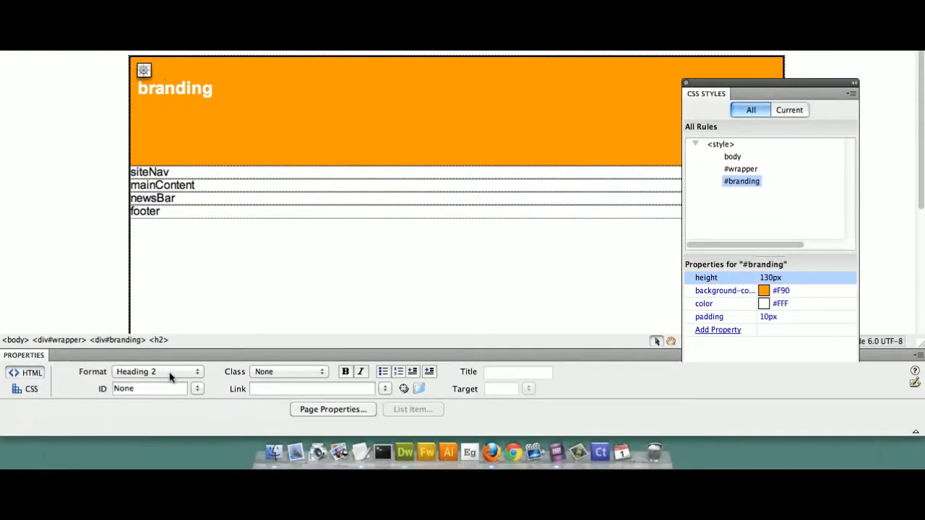
pyautogui.press('cmd+3')
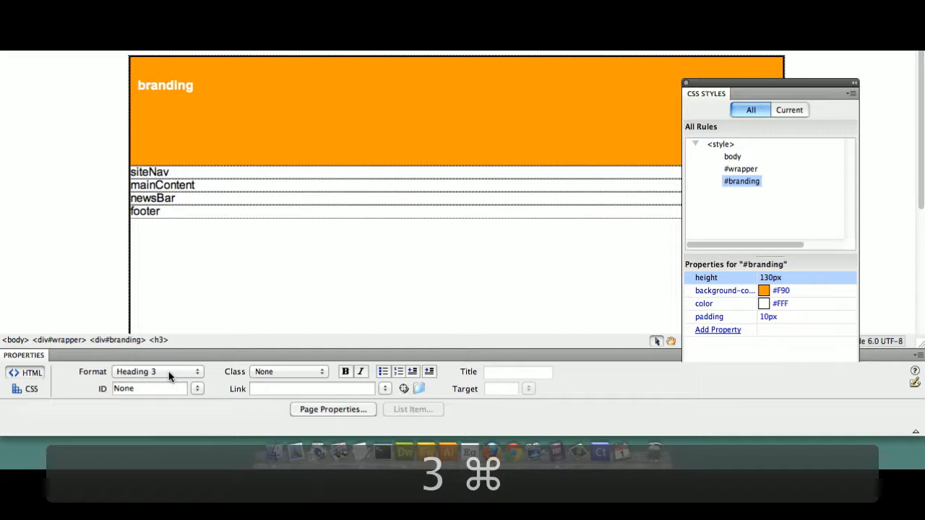
pyautogui.press('cmd+4')
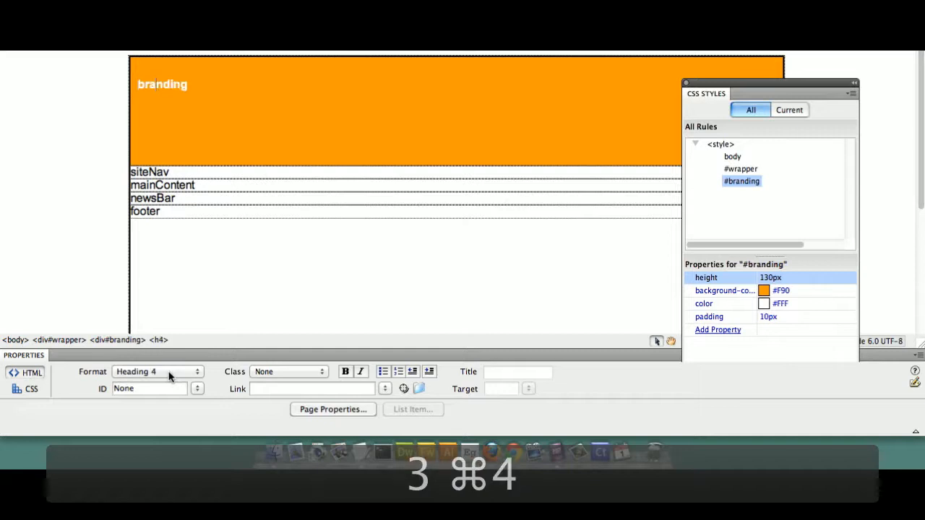
pyautogui.moveTo(213, 381)
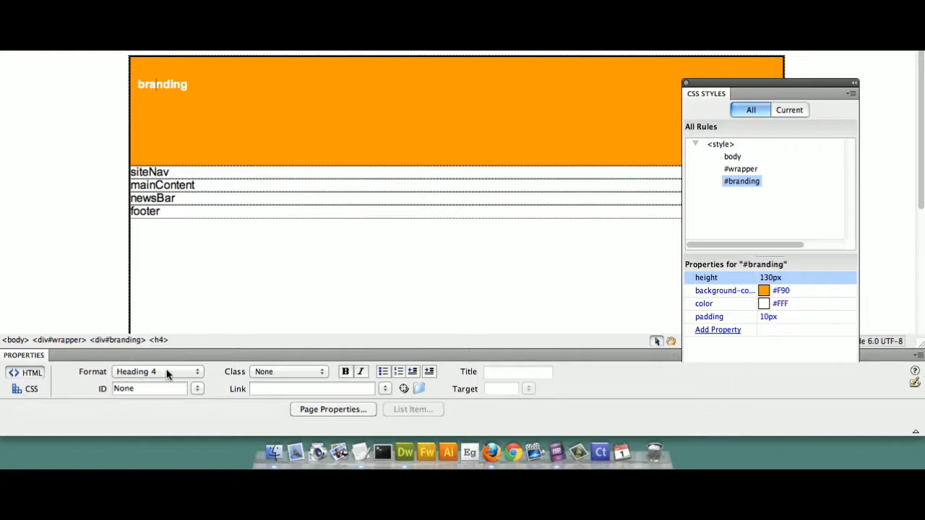
pyautogui.press('cmd+1')
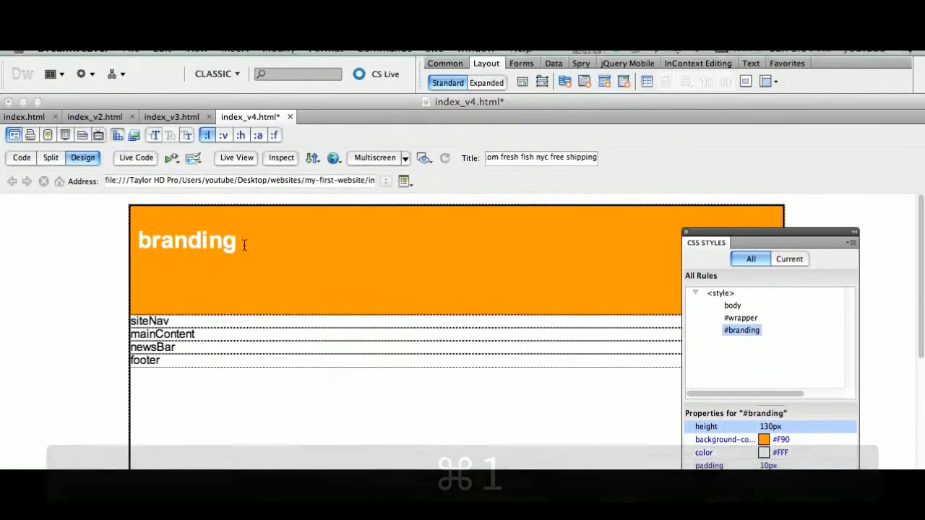
# Step: Replace 'branding' with 'mySite.com' and add the tagline 'shop til you drop' below it
pyautogui.doubleClick(187, 241)
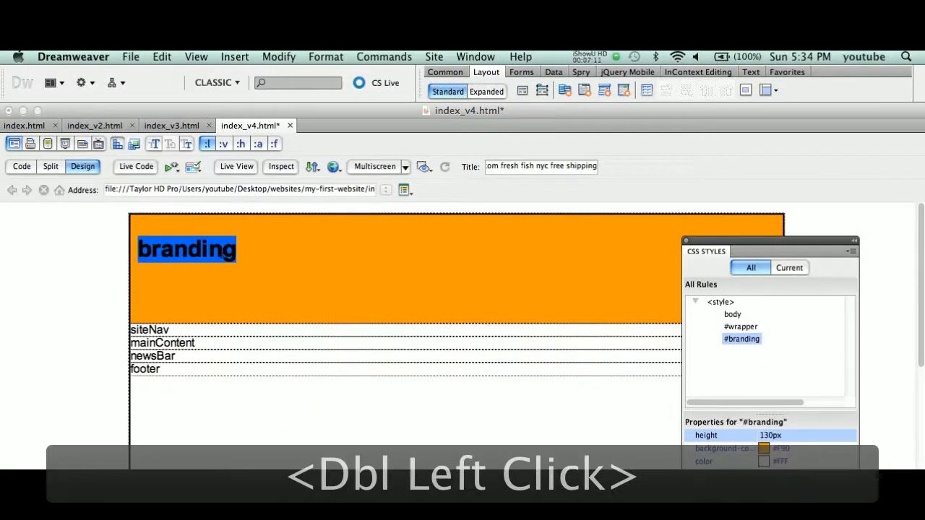
pyautogui.write('m')
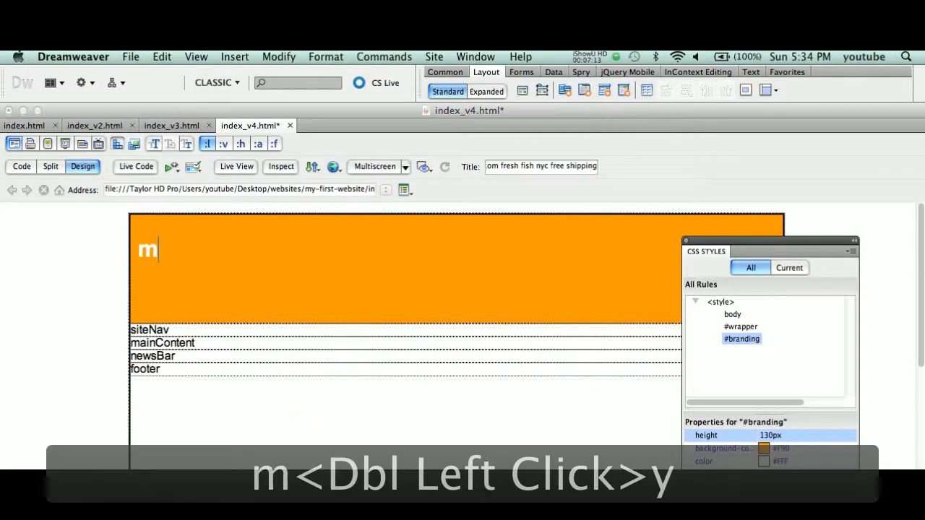
pyautogui.write('ySite')
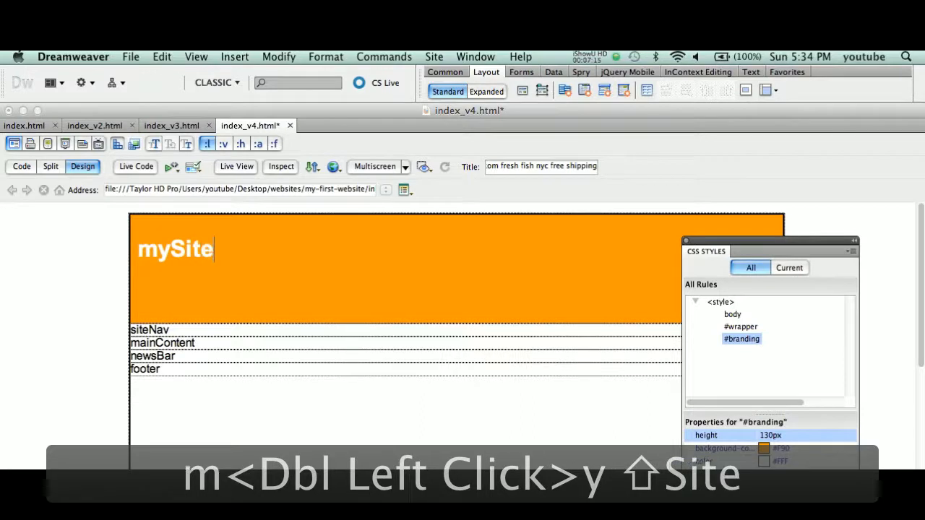
pyautogui.write('.com')
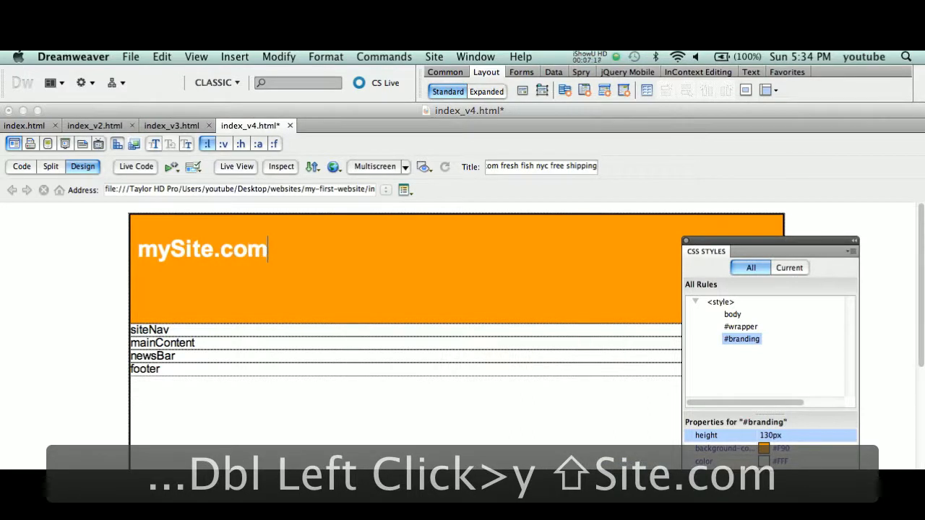
pyautogui.press('Return')
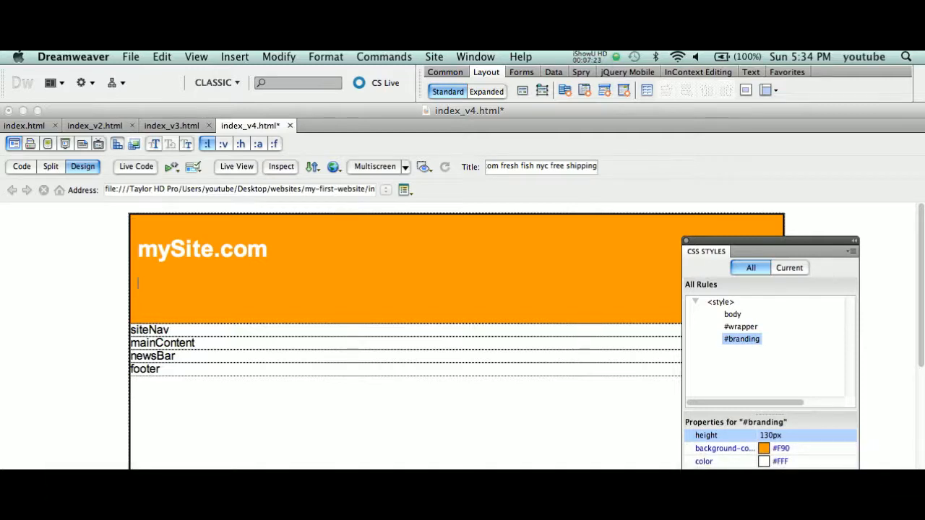
pyautogui.write('shop')
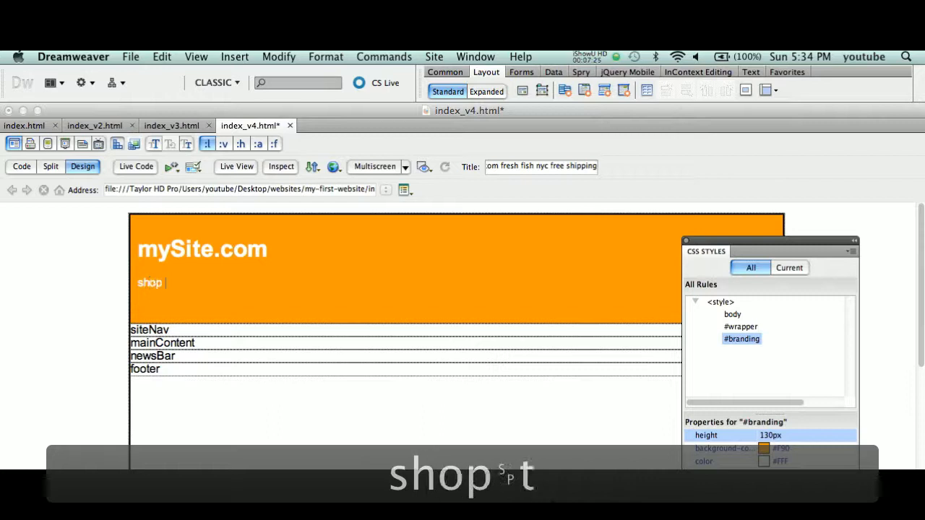
pyautogui.write('til you dr')
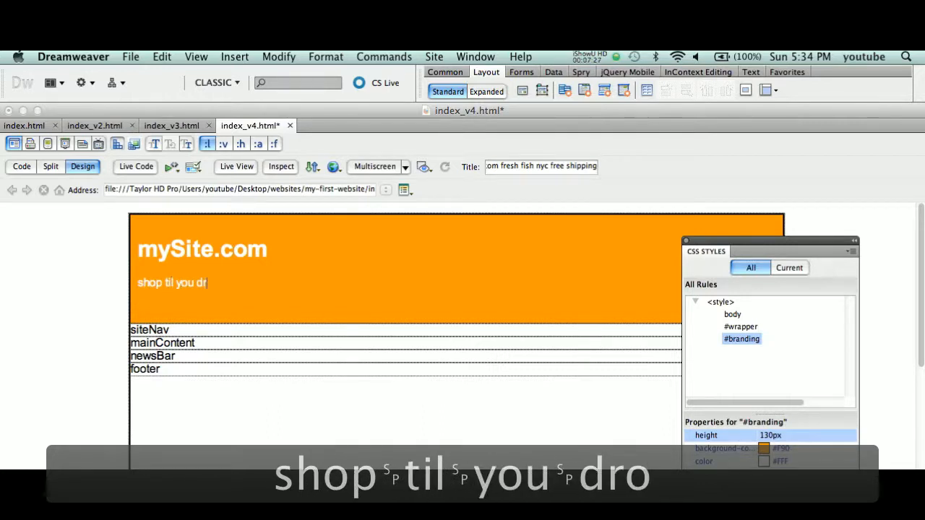
pyautogui.write('p')
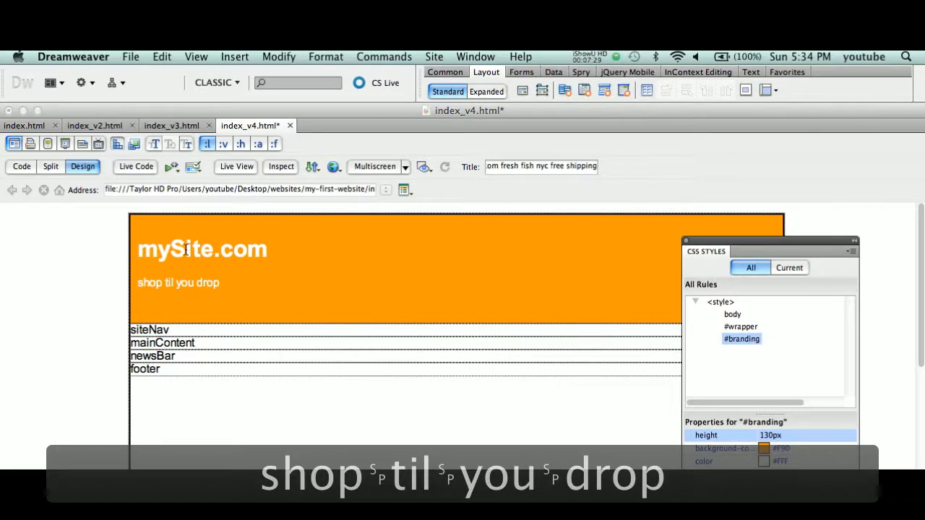
# Step: Format the 'shop til you drop' tagline as Heading 2 and save index_v4.html
pyautogui.press('cmd+s')
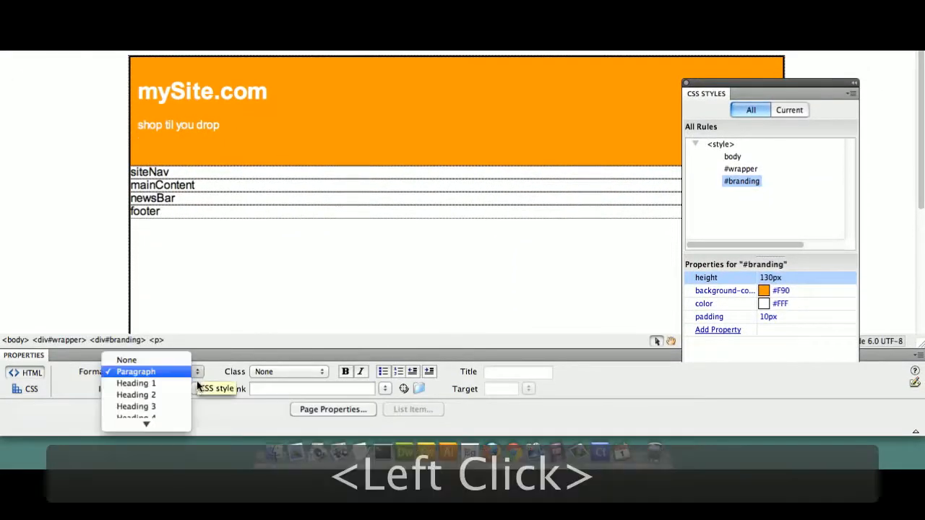
pyautogui.click(136, 395)
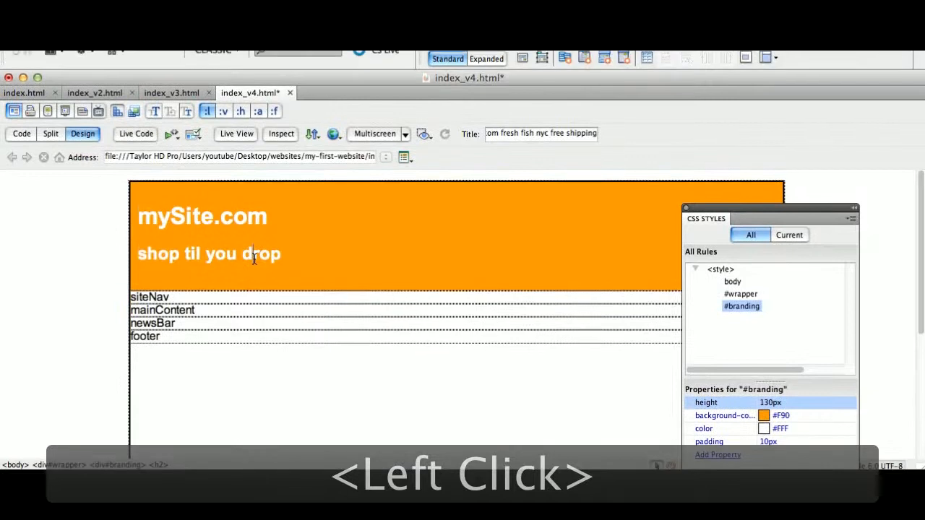
pyautogui.press('cmd+s')
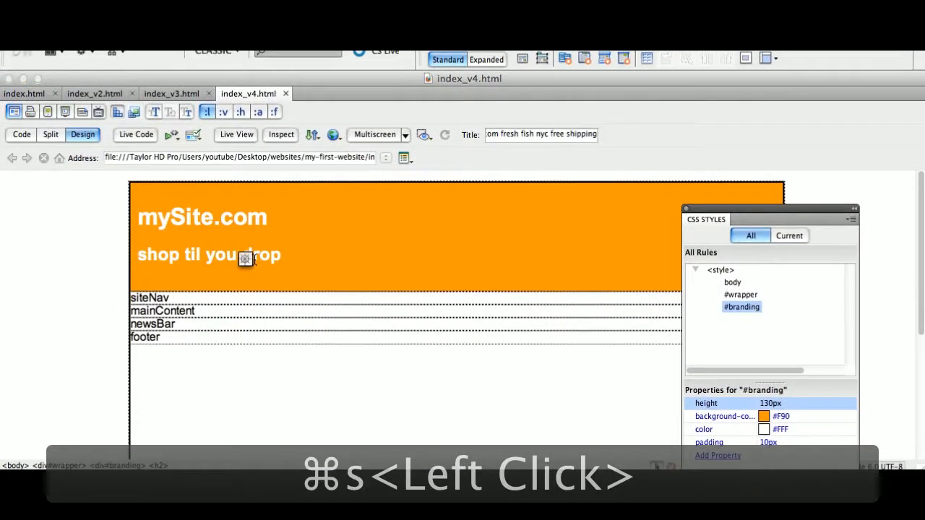
pyautogui.press('cmd+s')
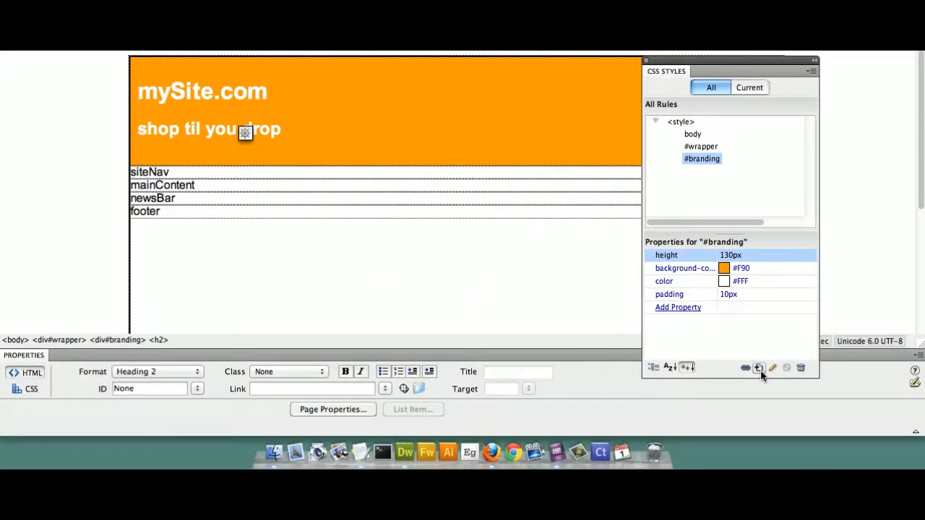
pyautogui.moveTo(758, 368)
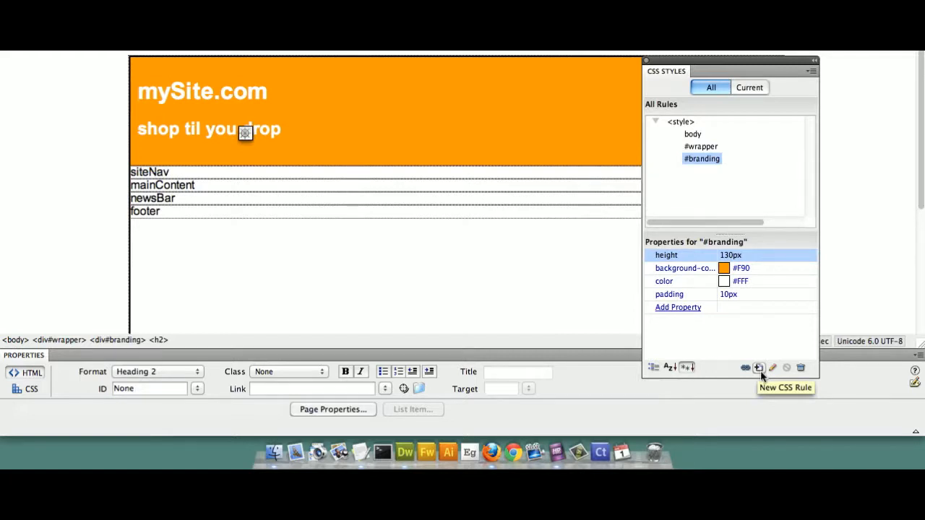
# Step: Create a new CSS rule with the universal * selector and confirm it
pyautogui.click(759, 368)
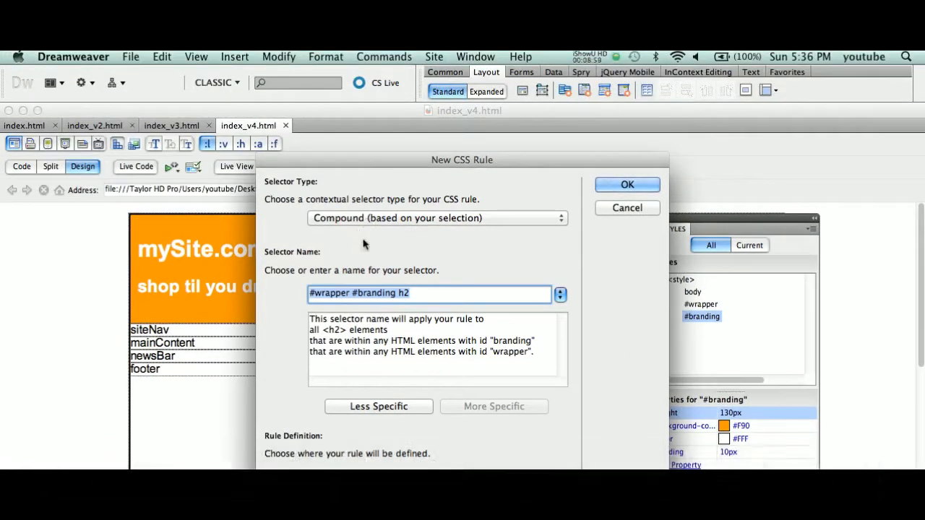
pyautogui.moveTo(427, 238)
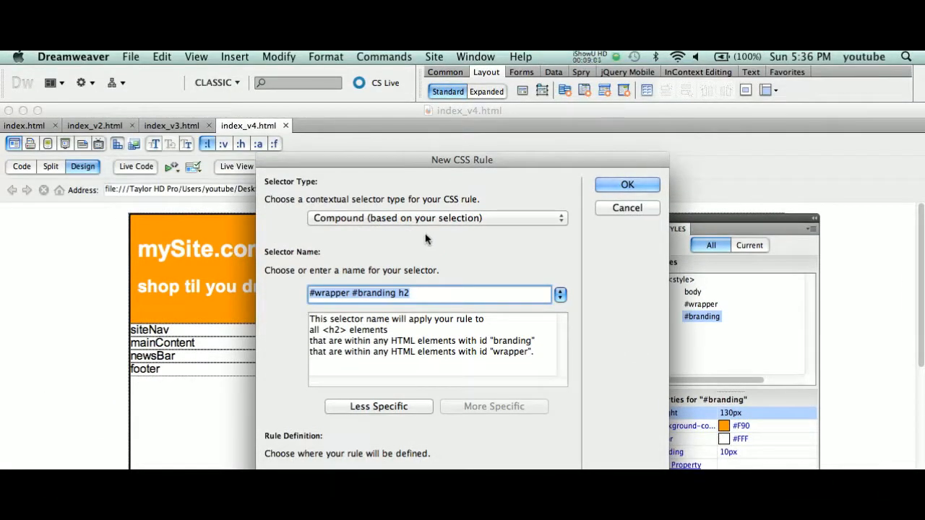
pyautogui.moveTo(358, 227)
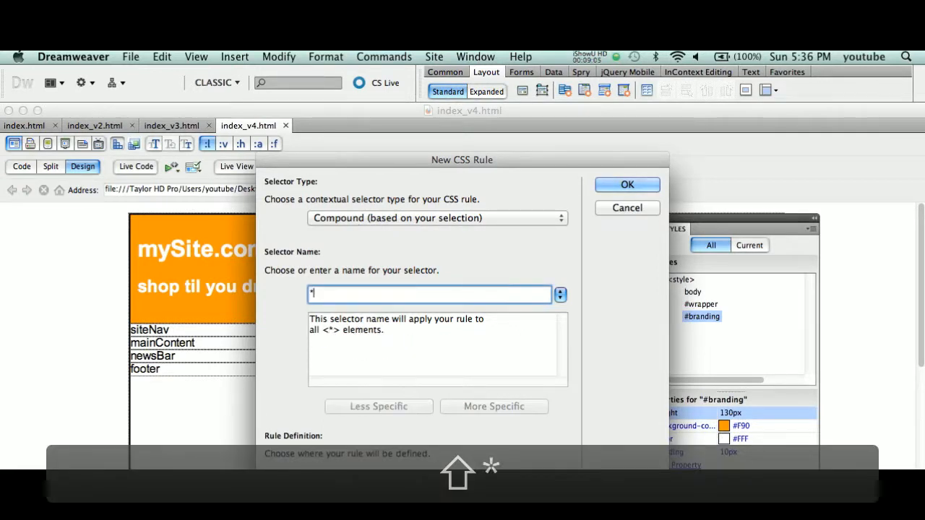
pyautogui.press('Backspace')
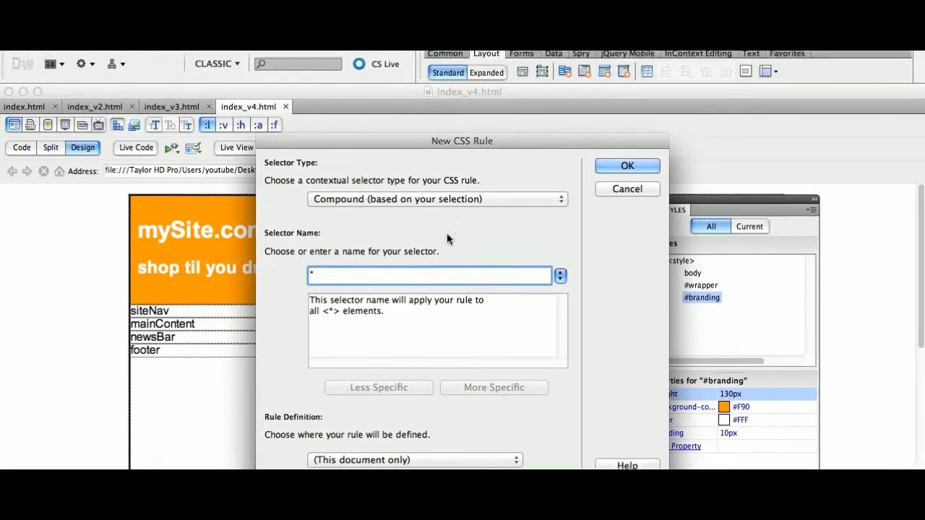
pyautogui.click(627, 166)
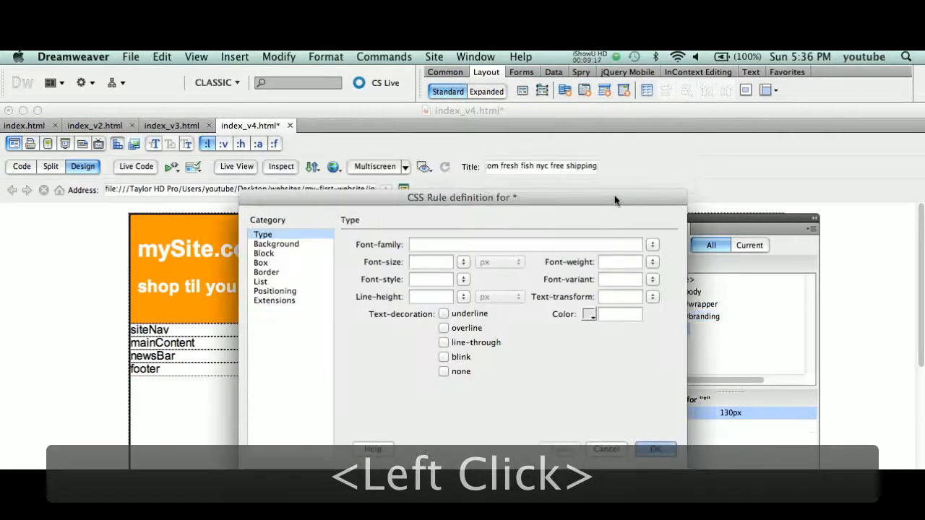
# Step: In the * rule's Box category, set padding and margin to 0, then apply and confirm
pyautogui.moveTo(462, 197); pyautogui.dragTo(463, 217)
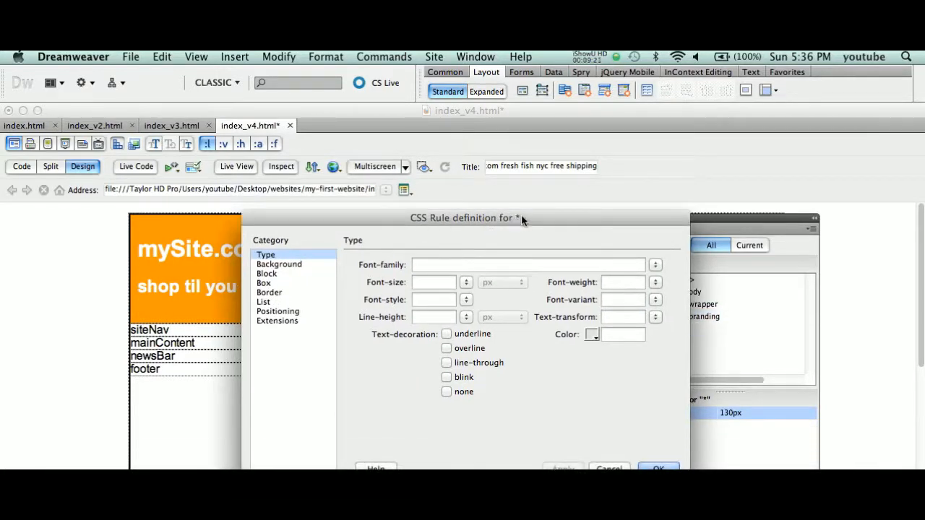
pyautogui.moveTo(516, 221)
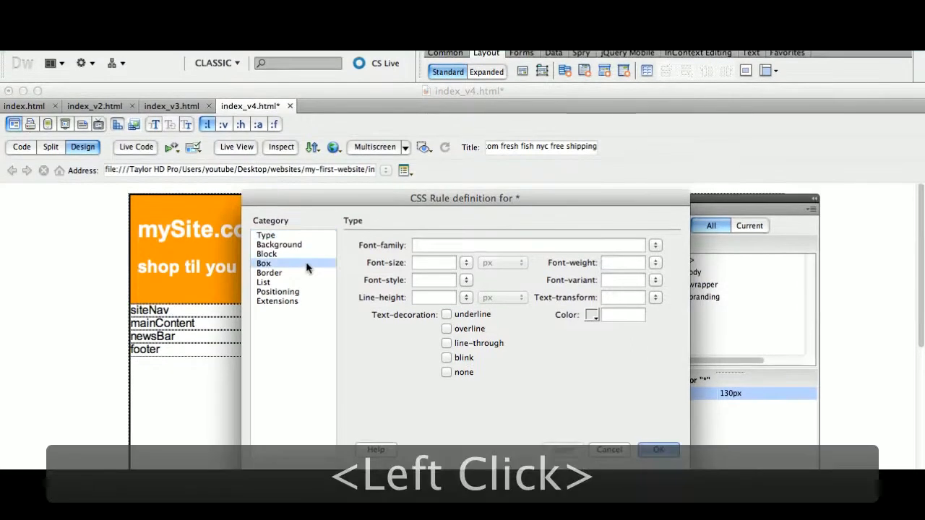
pyautogui.click(264, 263)
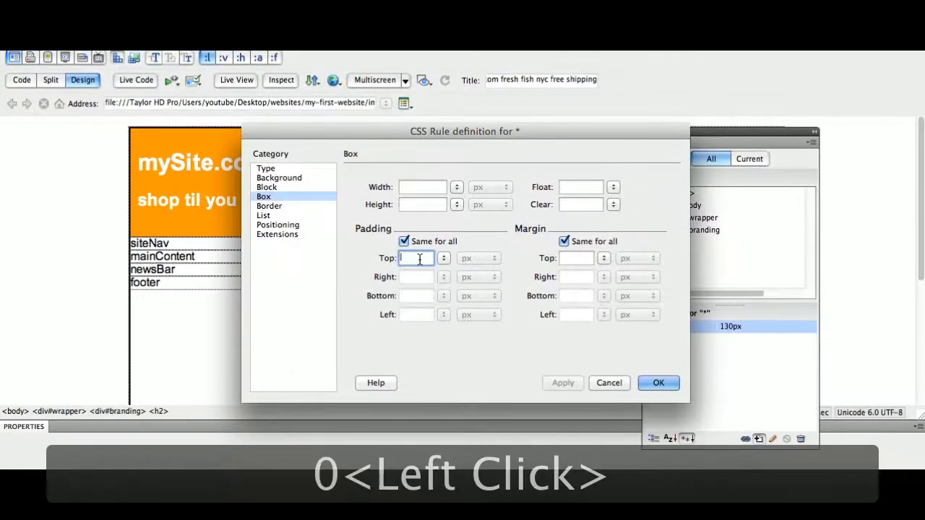
pyautogui.write('0')
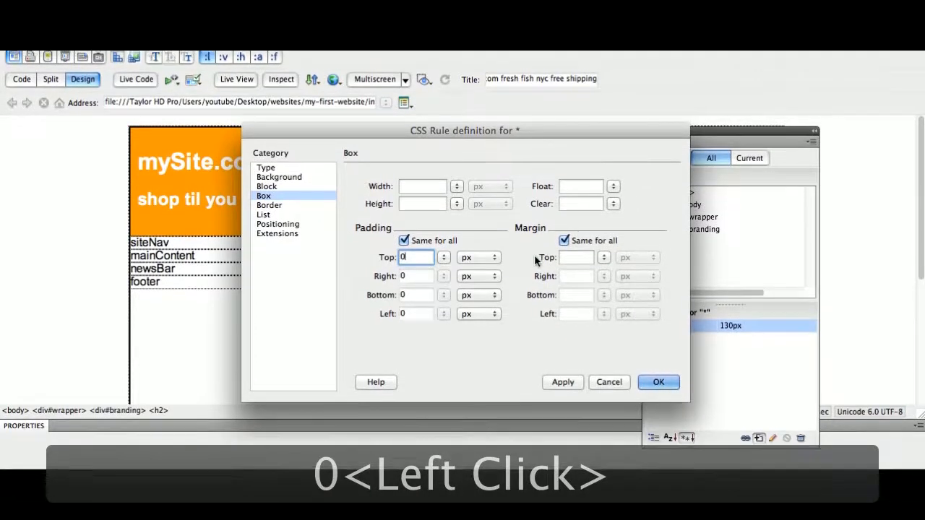
pyautogui.click(576, 257)
pyautogui.write('0')
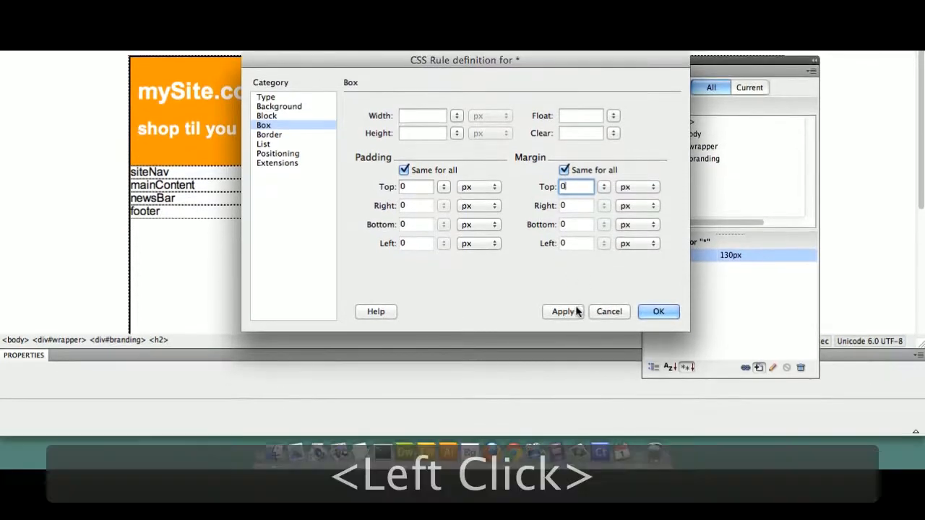
pyautogui.click(562, 312)
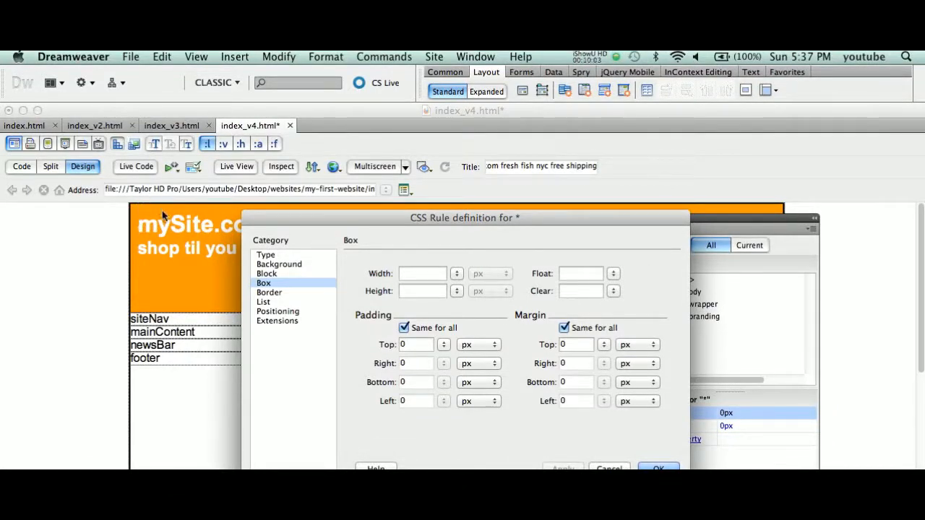
pyautogui.moveTo(416, 316)
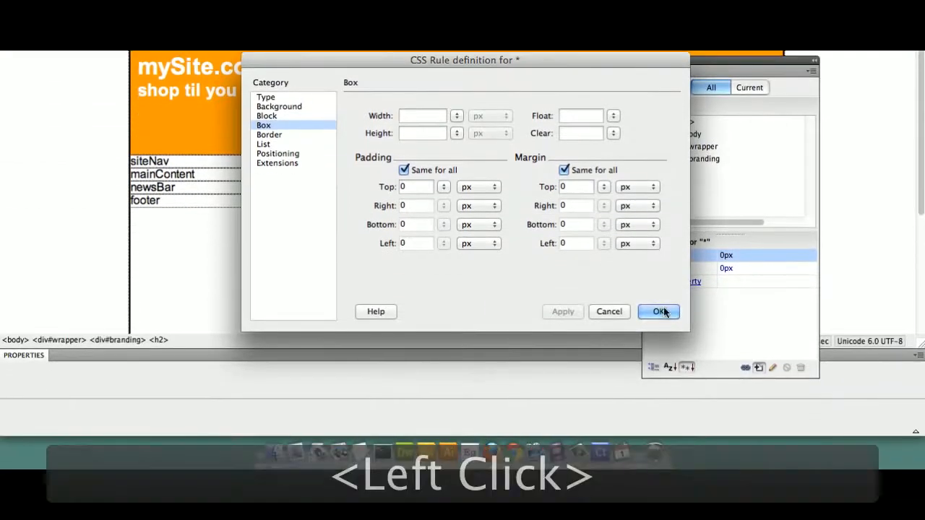
pyautogui.click(658, 312)
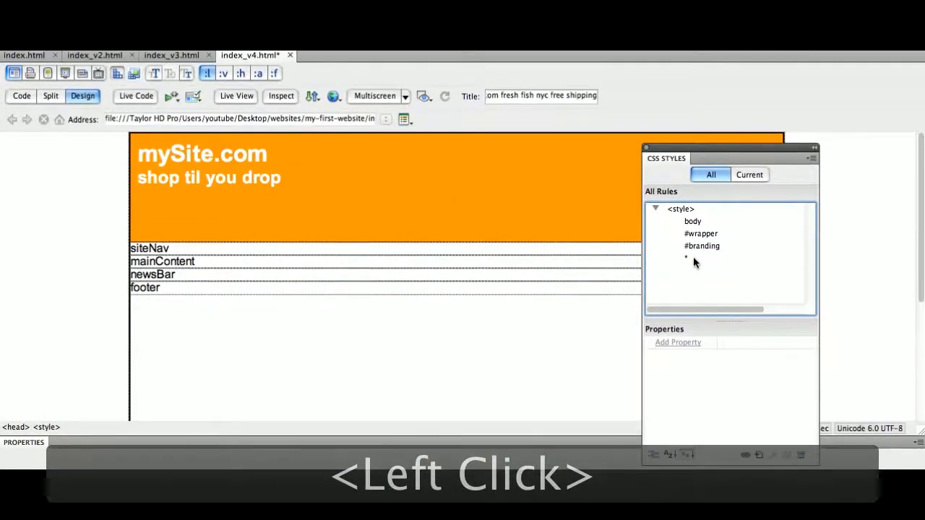
# Step: Move the * rule above body in the All Rules list and save index_v4.html
pyautogui.click(685, 259)
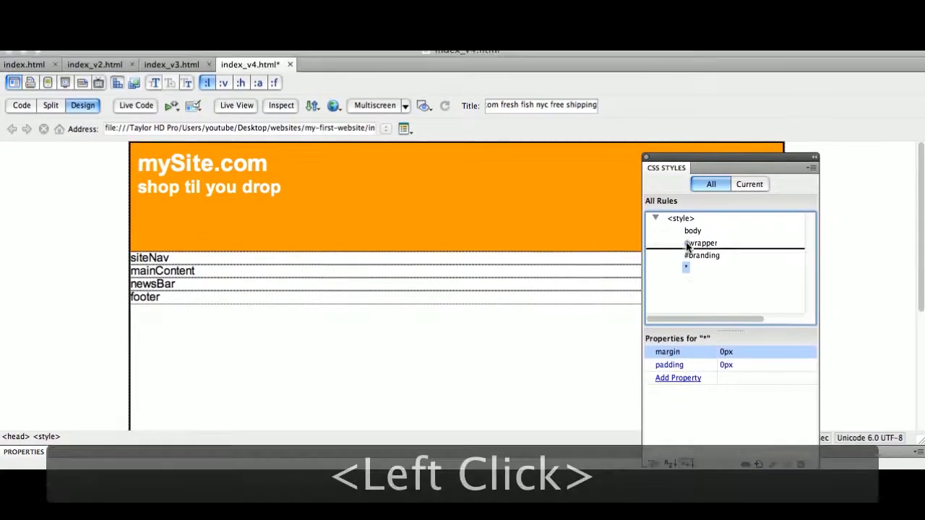
pyautogui.press('cmd+s')
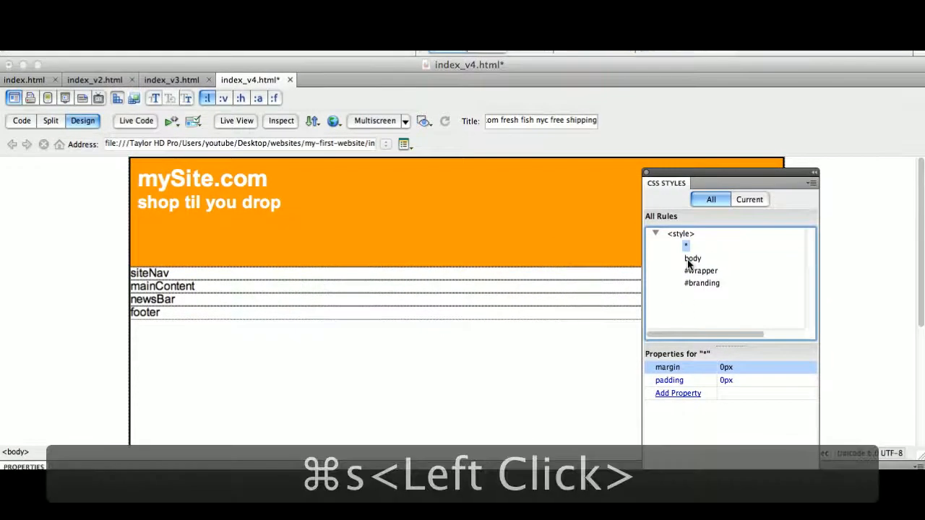
pyautogui.press('cmd+s')
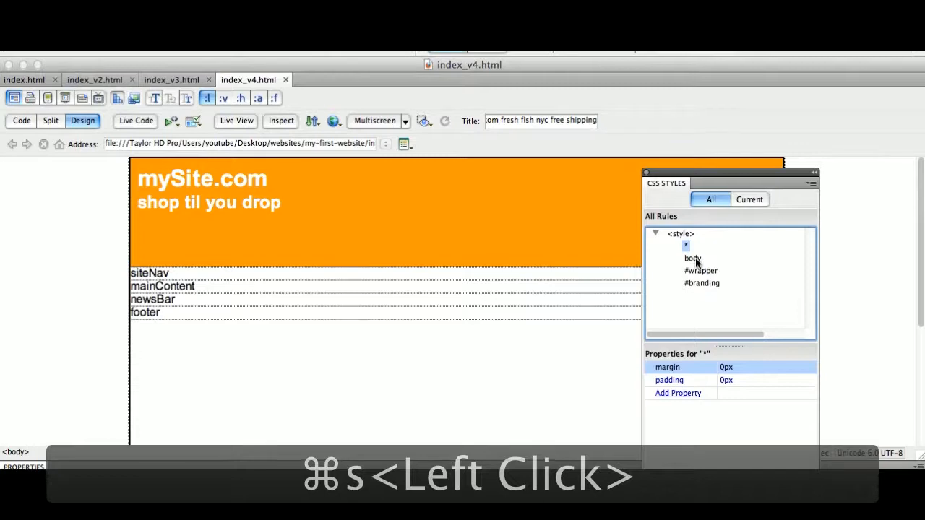
pyautogui.click(693, 281)
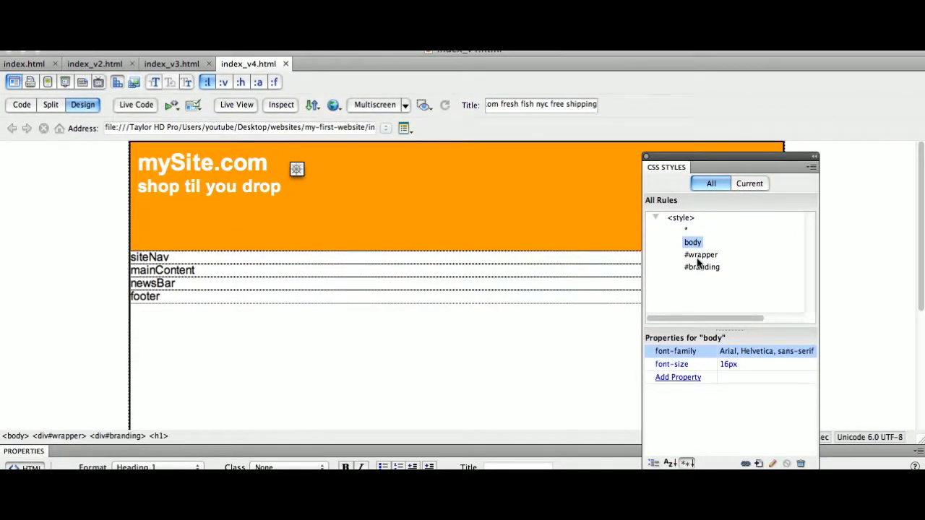
# Step: Add a separate top margin to #wrapper's Box settings, confirm it, and save the page
pyautogui.doubleClick(700, 254)
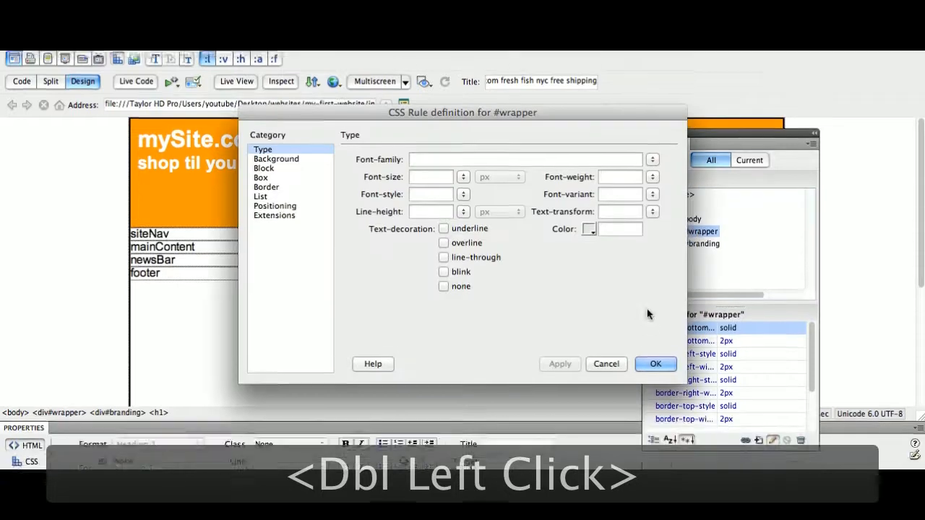
pyautogui.click(654, 364)
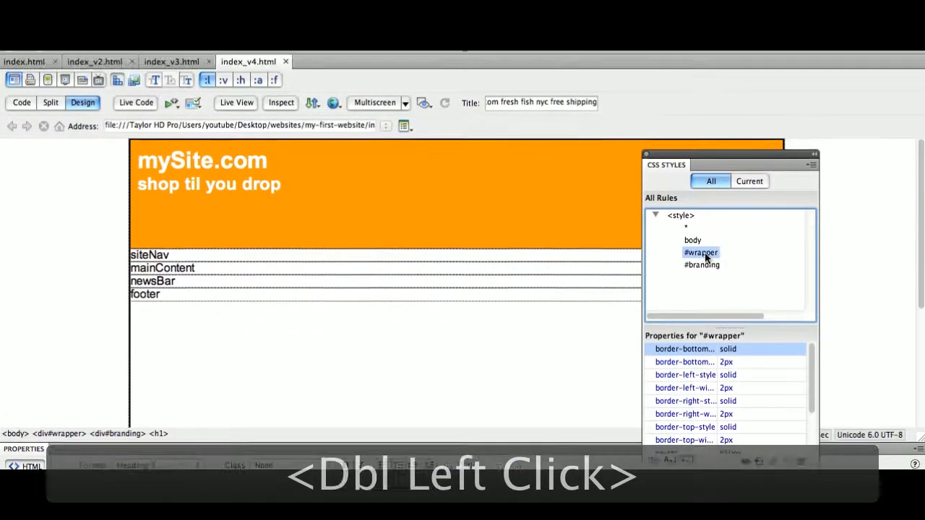
pyautogui.doubleClick(700, 252)
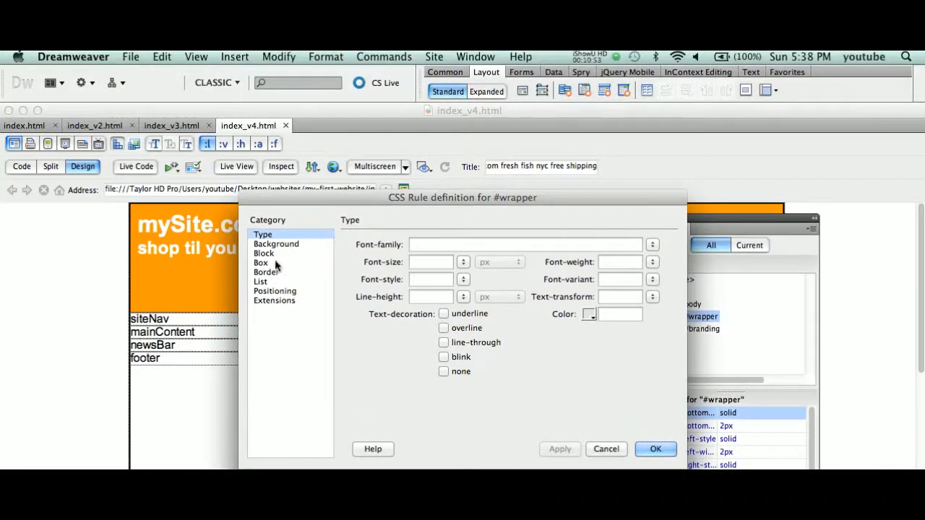
pyautogui.click(260, 262)
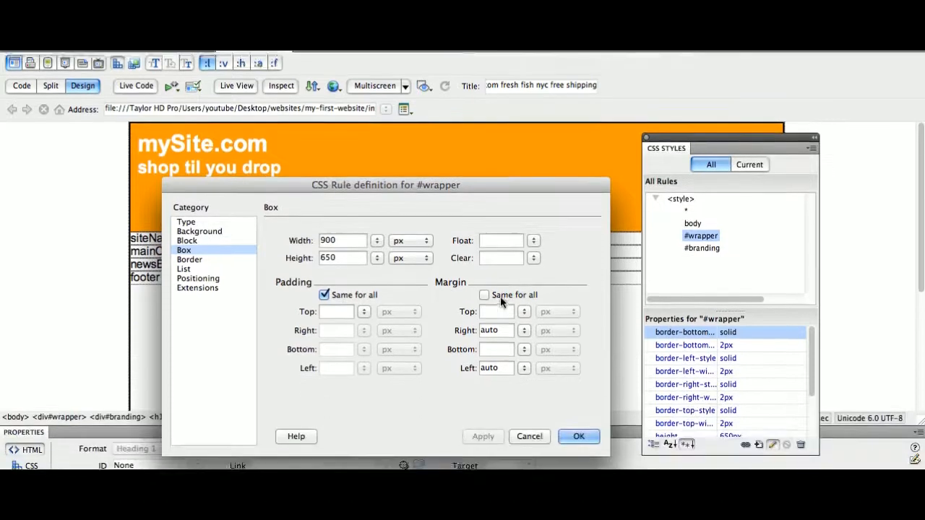
pyautogui.write('7')
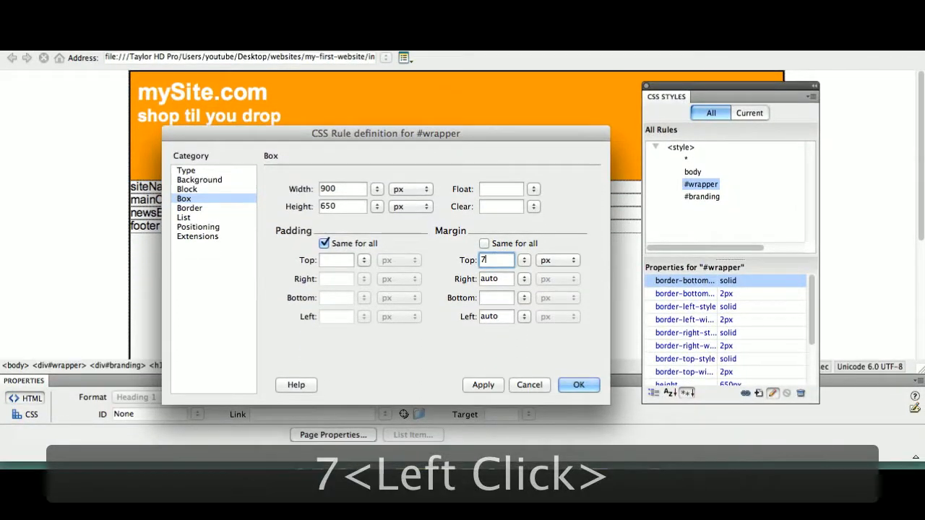
pyautogui.write('2')
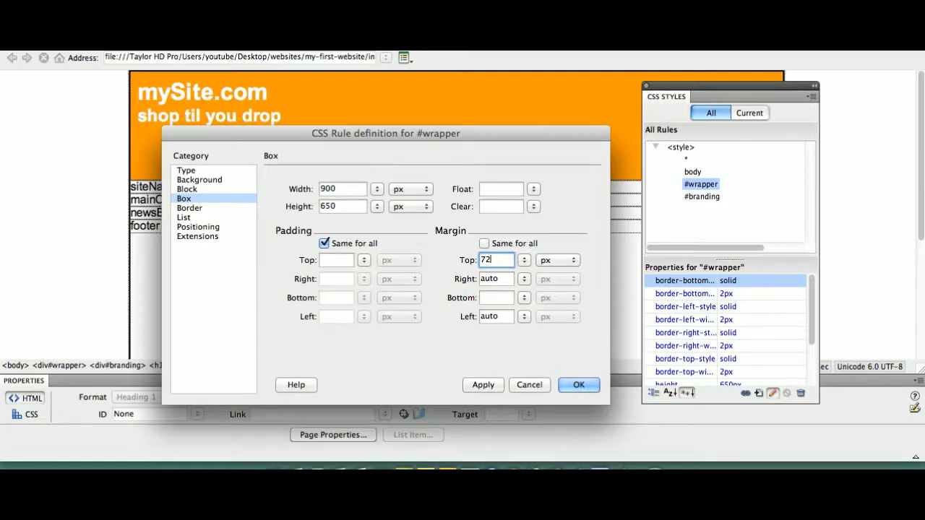
pyautogui.write('/2')
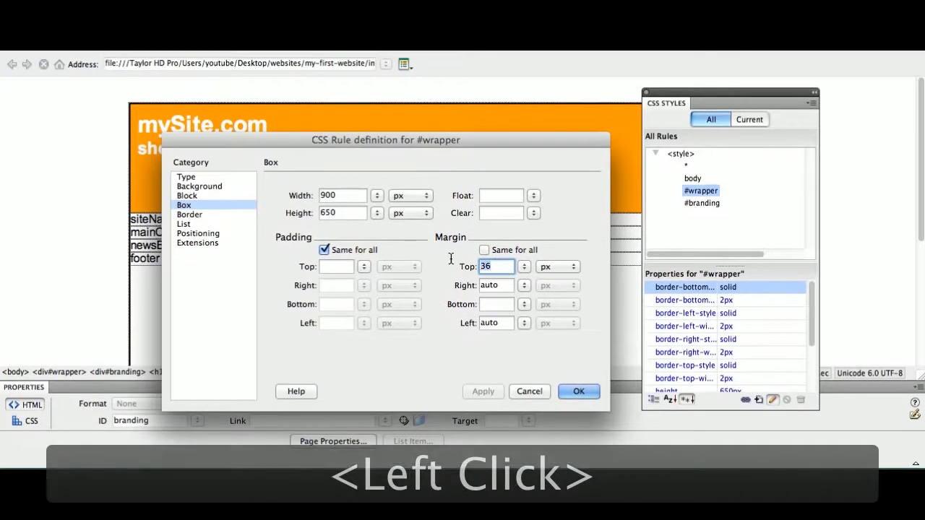
pyautogui.write('72')
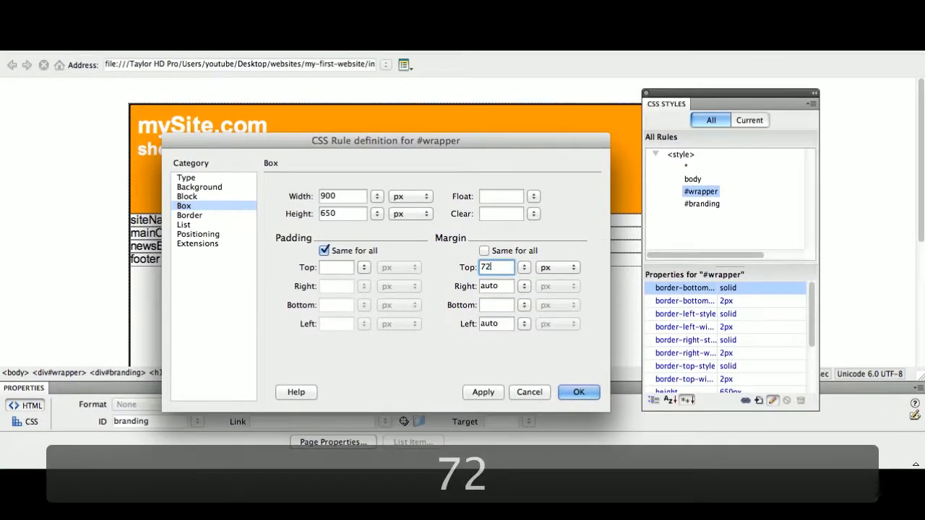
pyautogui.write('/4')
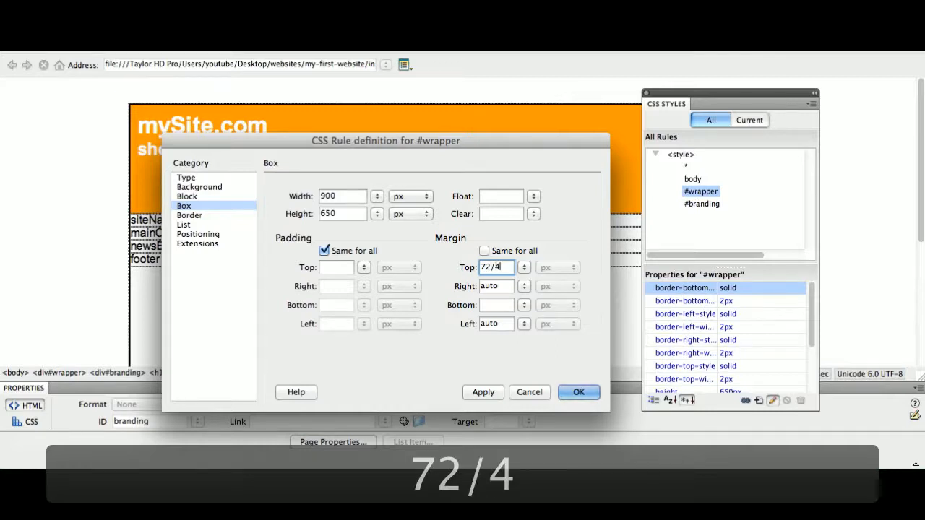
pyautogui.click(483, 359)
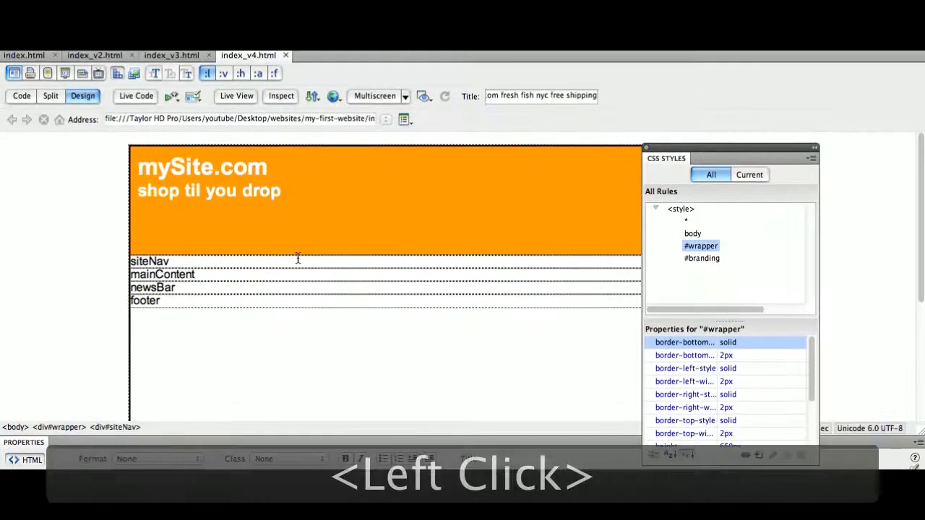
pyautogui.press('cmd+s')
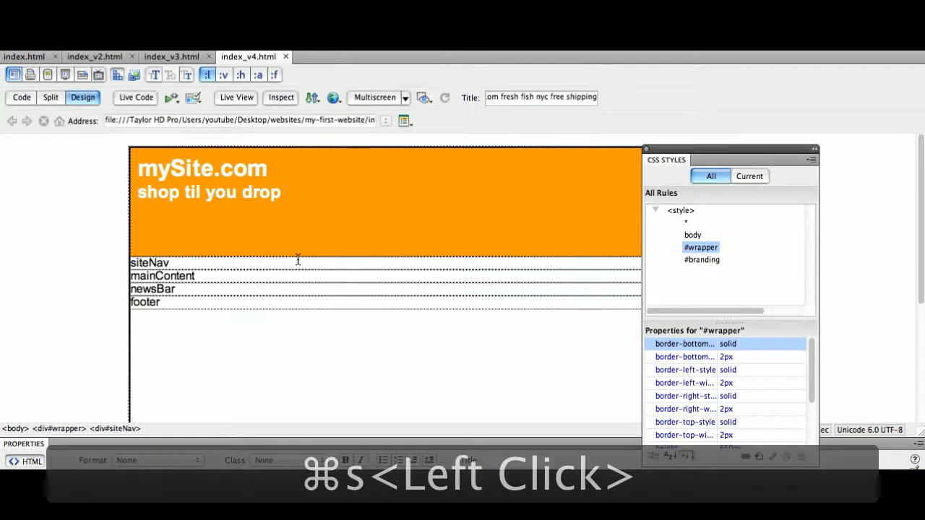